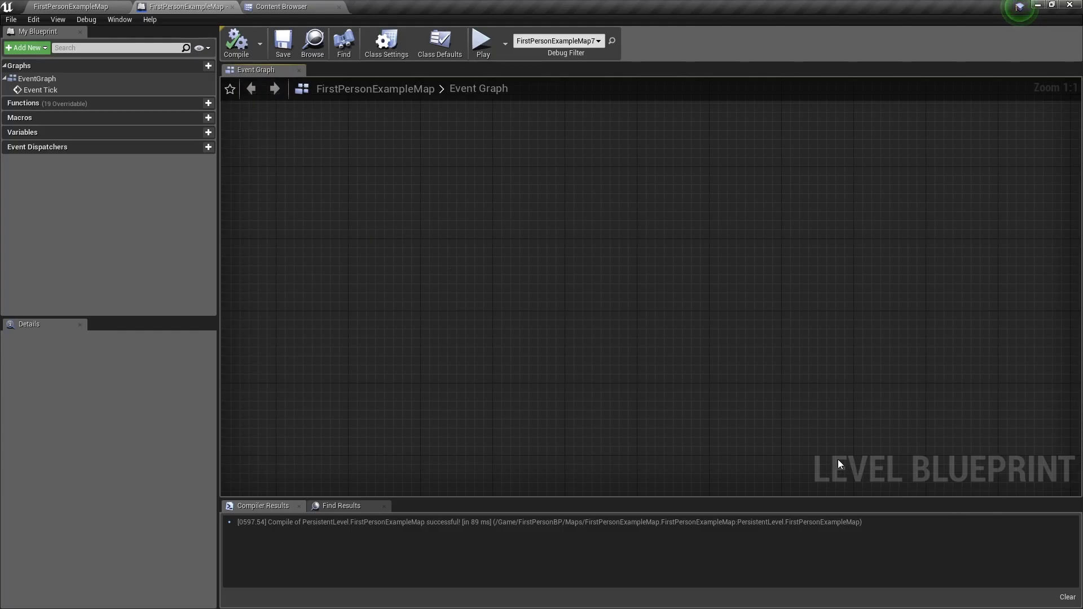
mouse_move(531, 268)
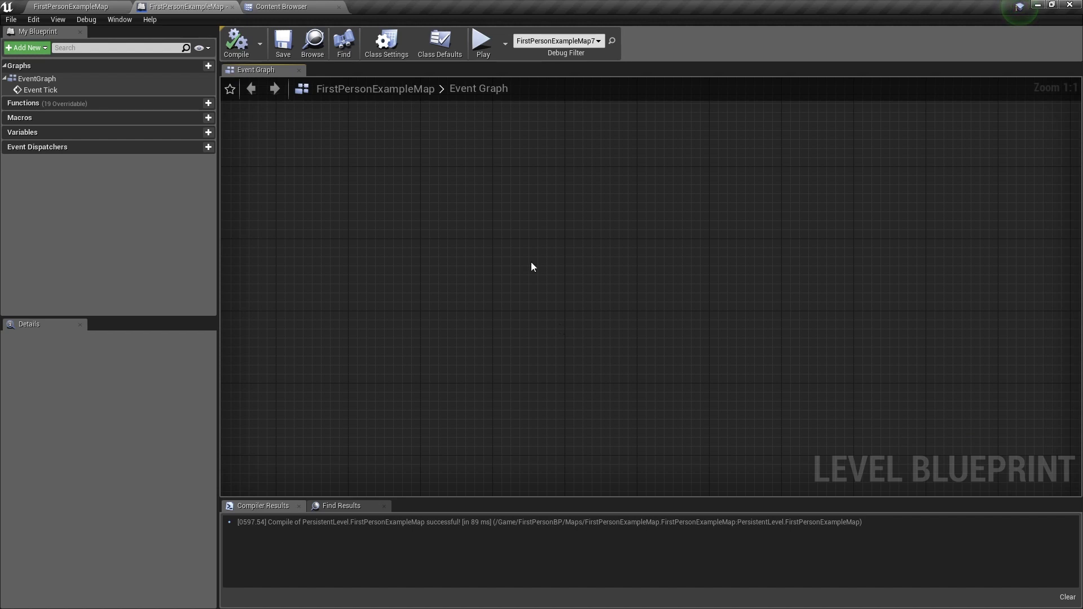
Add an FInterp To node to the empty event graph via the 'finte' search
right_click(531, 267)
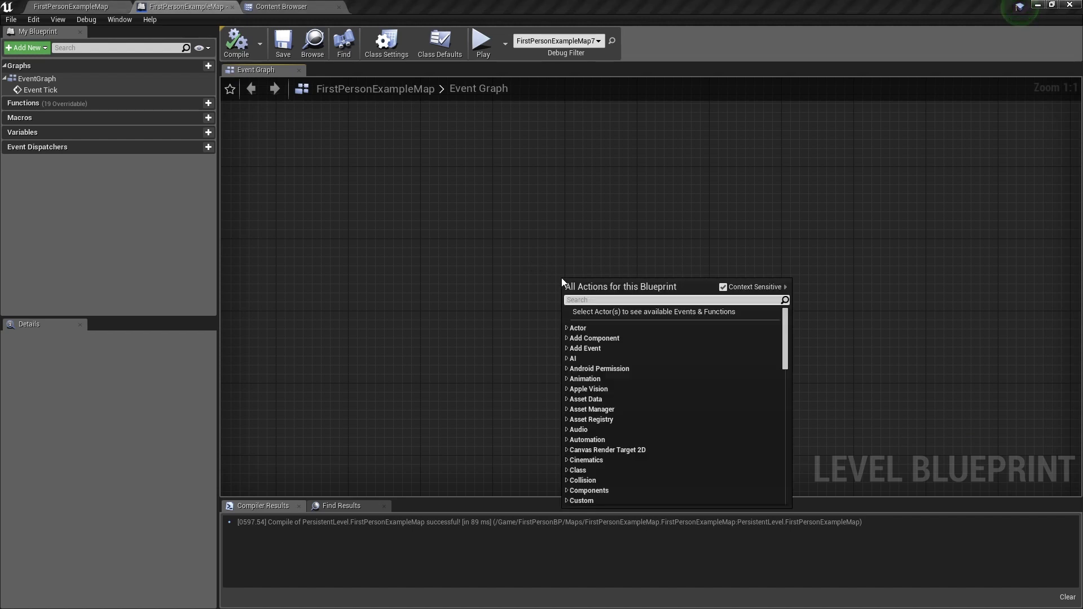
type("finte")
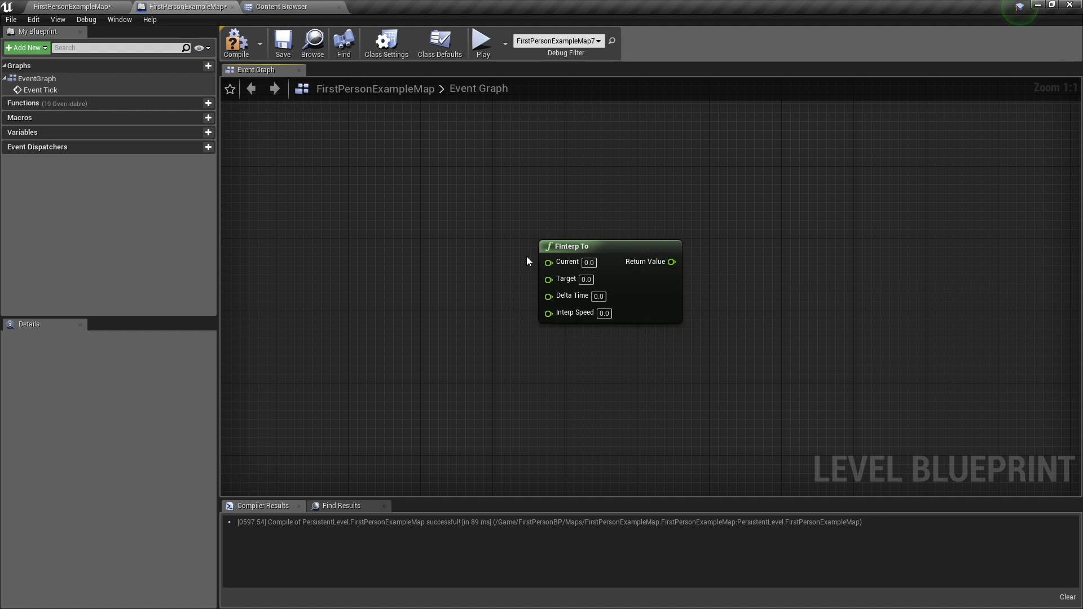
mouse_move(671, 262)
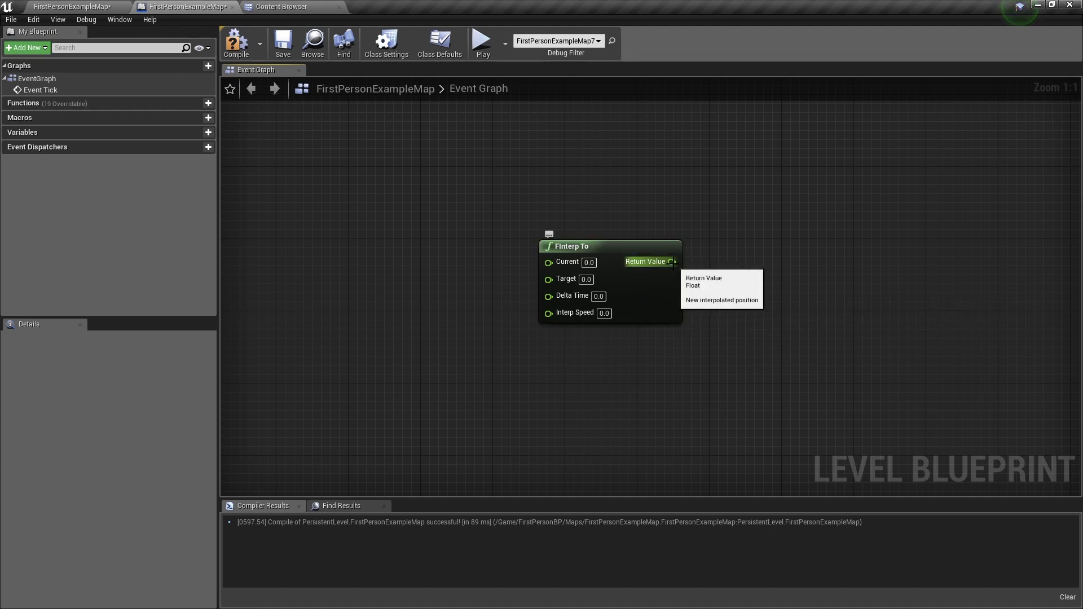
mouse_move(501, 268)
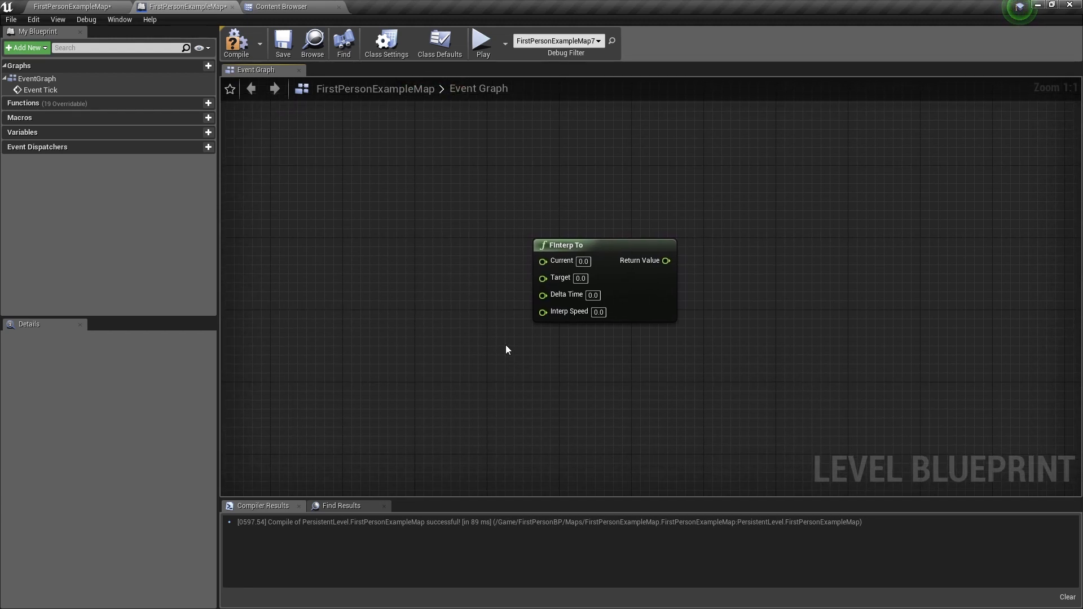
mouse_move(596, 376)
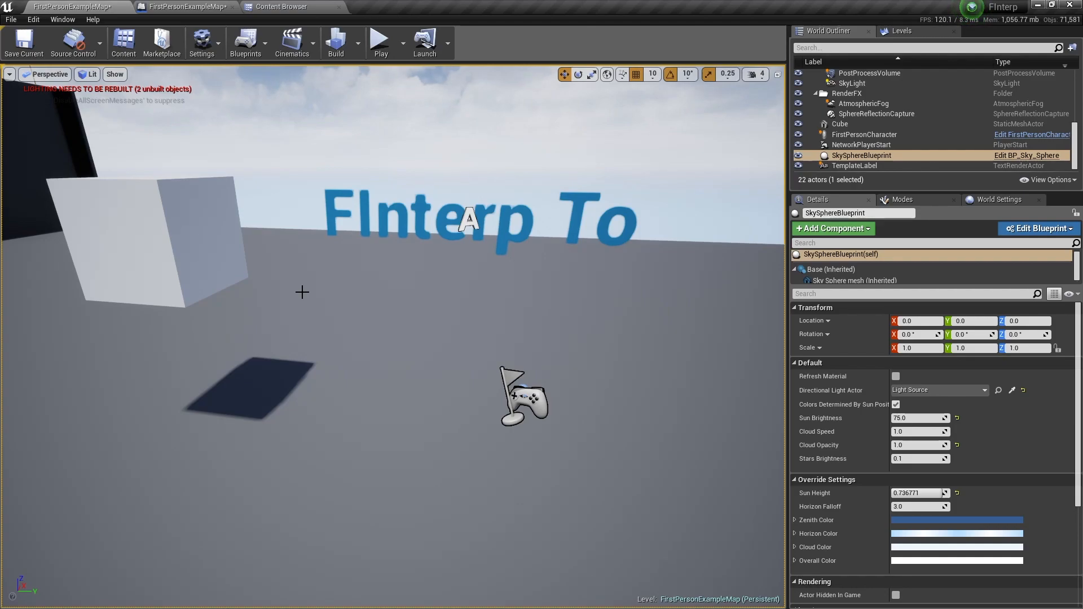
mouse_move(78, 218)
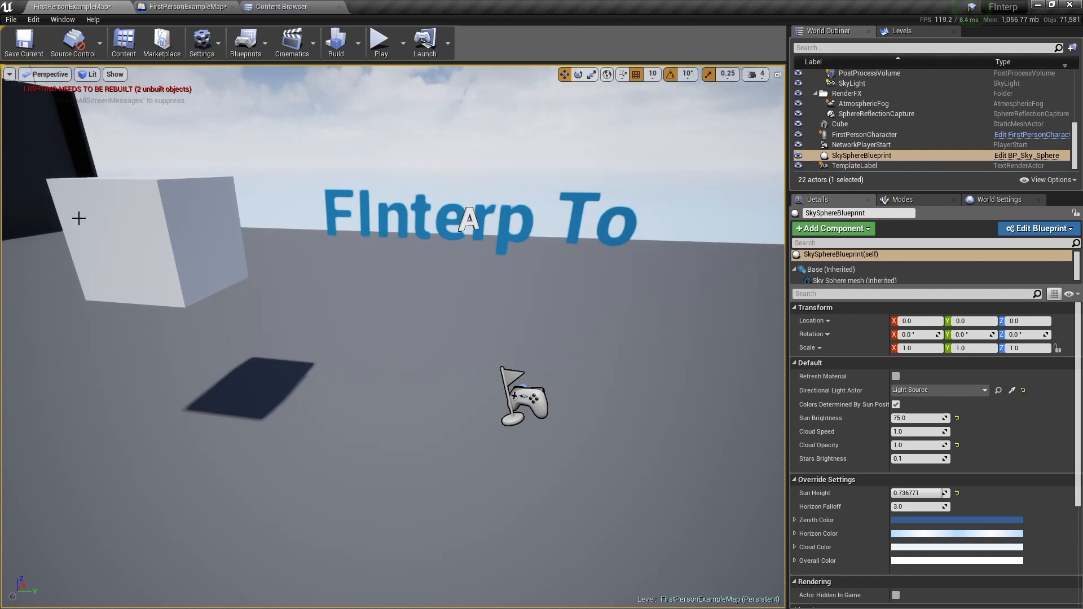
Select the Cube in the level so a reference to it can join Event Tick in the graph
left_click(841, 124)
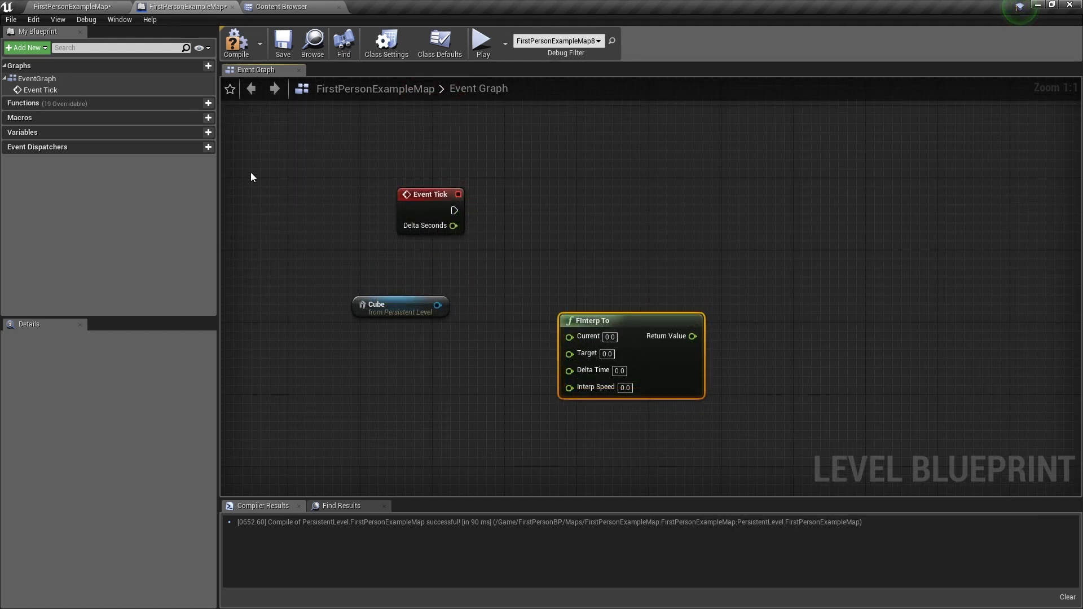
Create a new variable named Value and confirm its type is Float
left_click(199, 132)
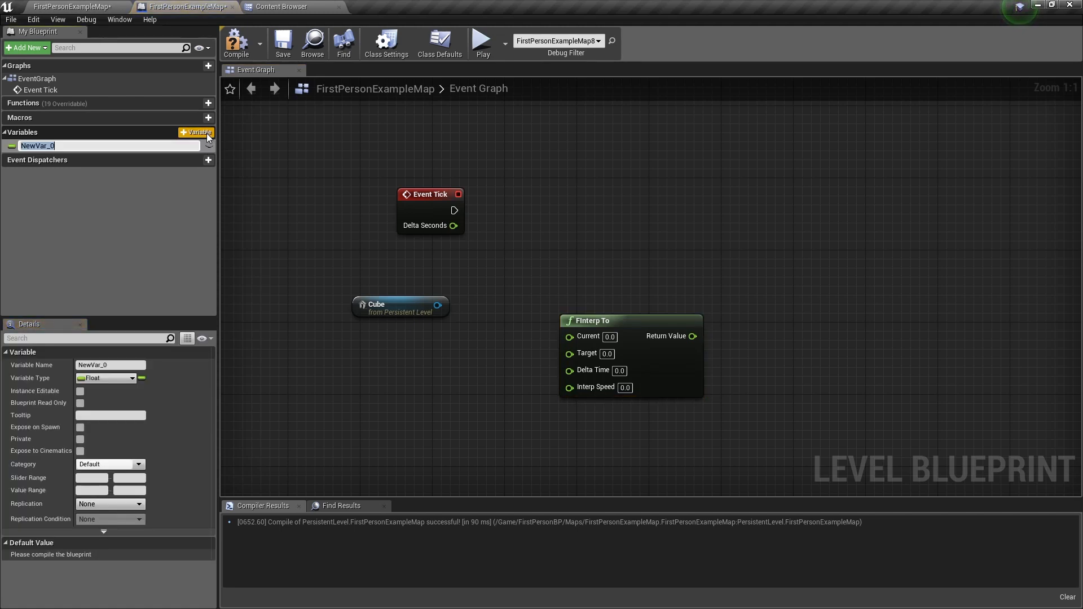
type("Value")
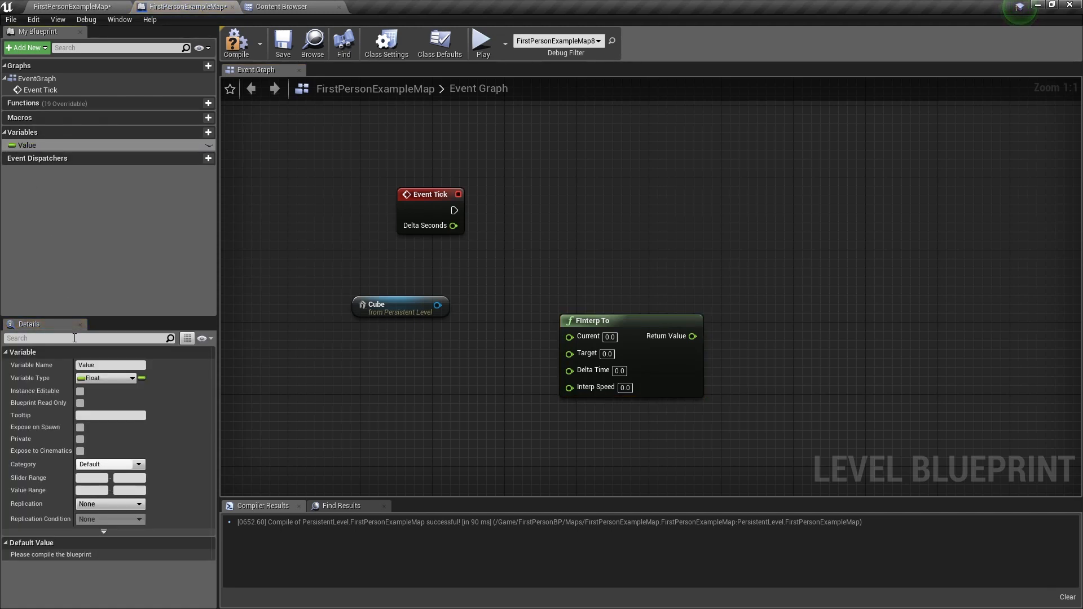
left_click(107, 378)
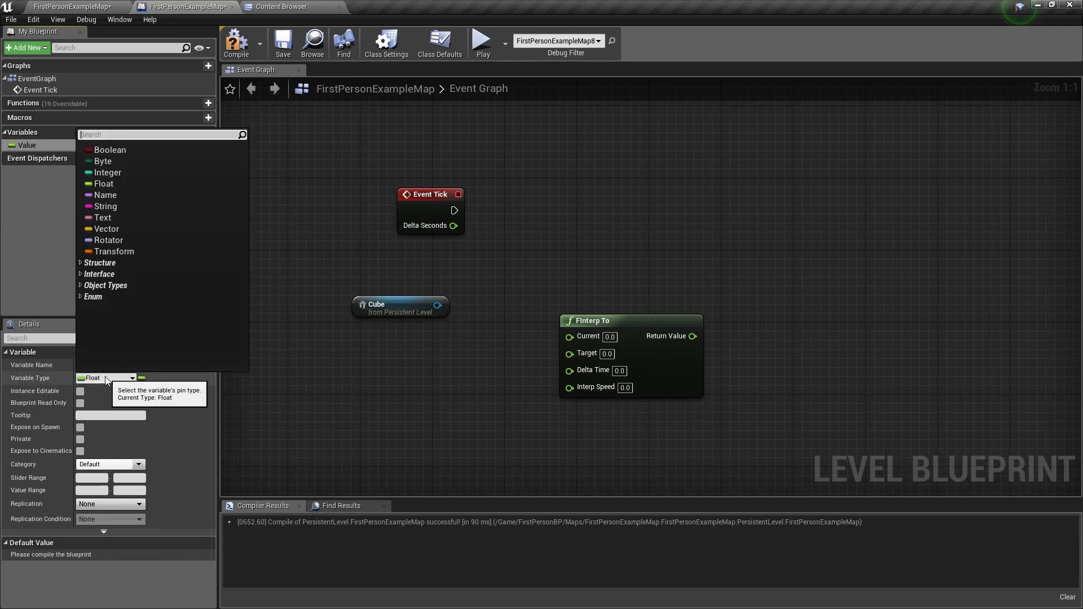
mouse_move(104, 184)
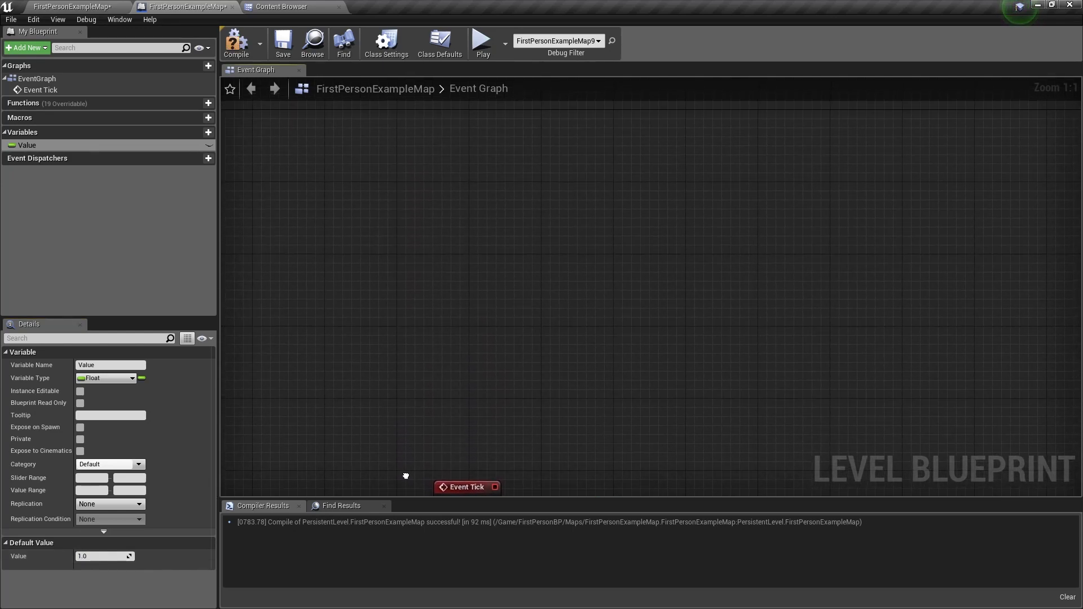
mouse_move(469, 374)
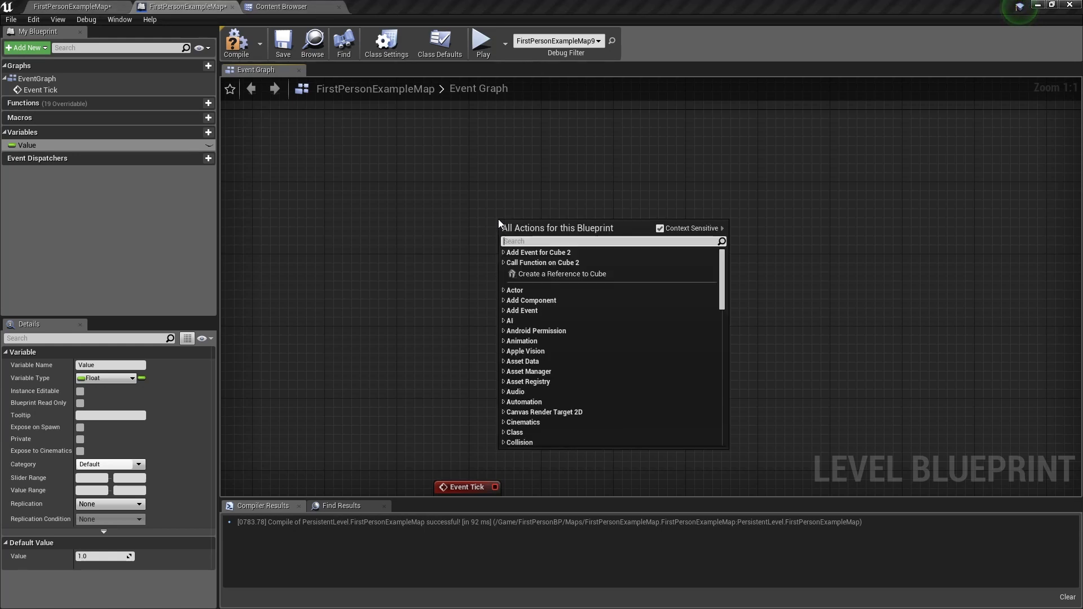
Add the Up and Down keyboard input events from the 'up' and 'down' searches
type("up")
type("d")
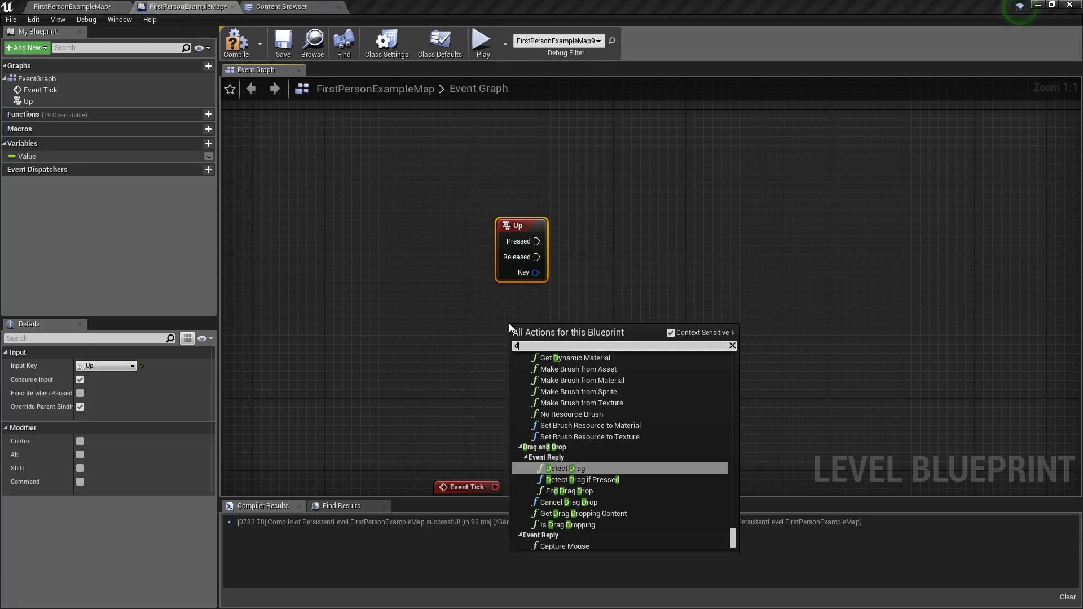
type("own")
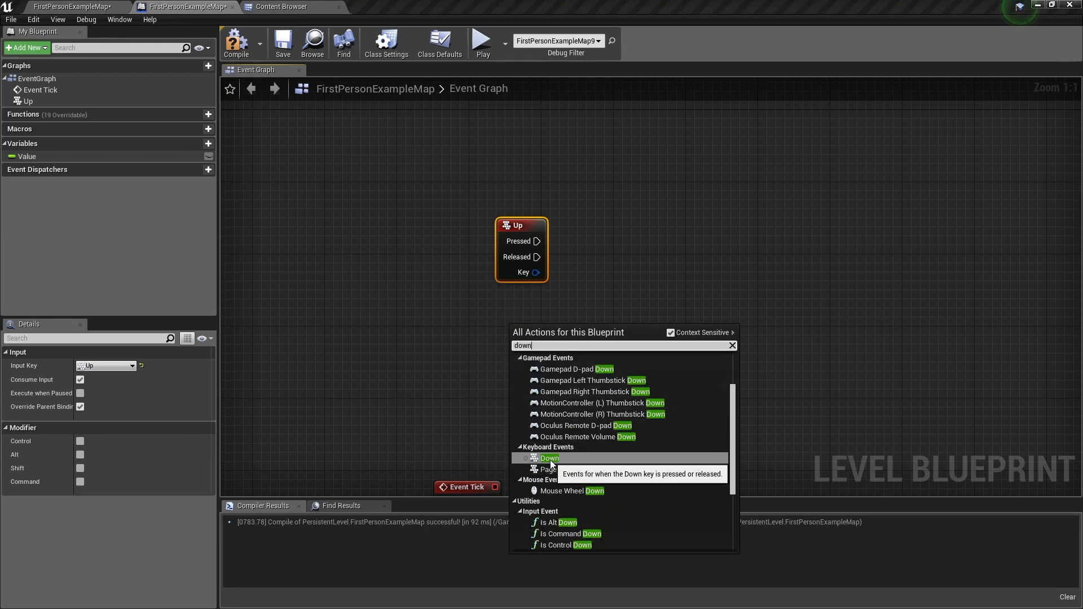
left_click(549, 458)
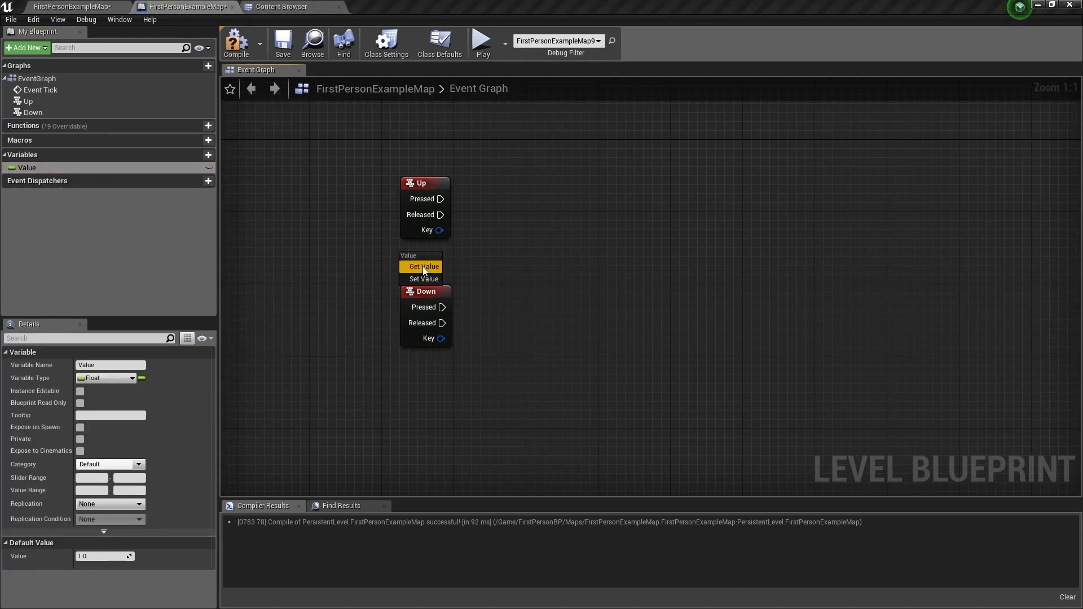
Place a Value getter, feed it into an IncrementFloat node driven by Up Pressed
left_click(422, 266)
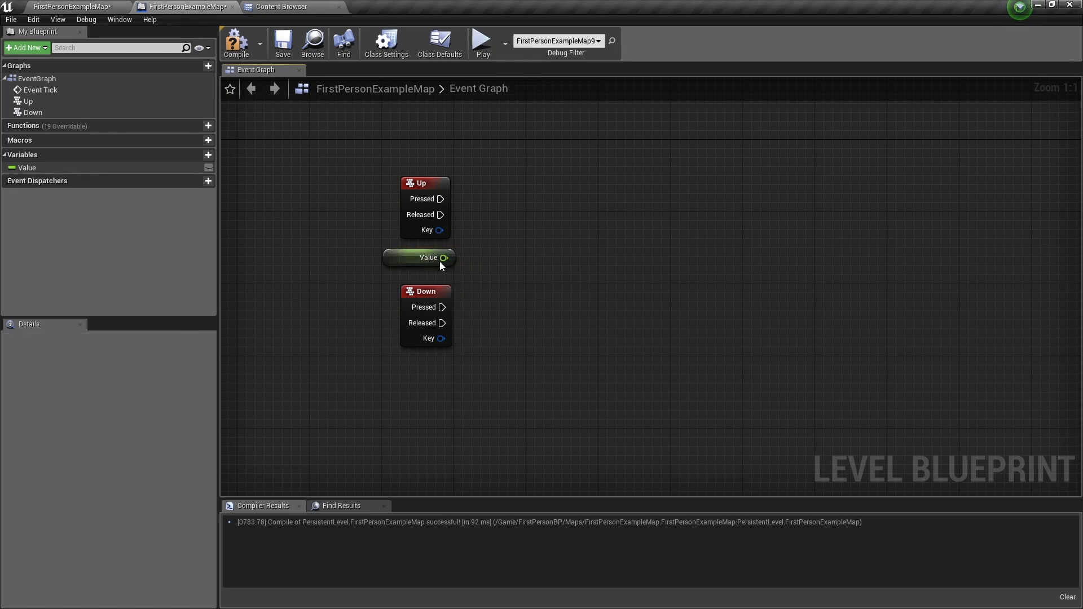
left_click_drag(444, 257, 578, 223)
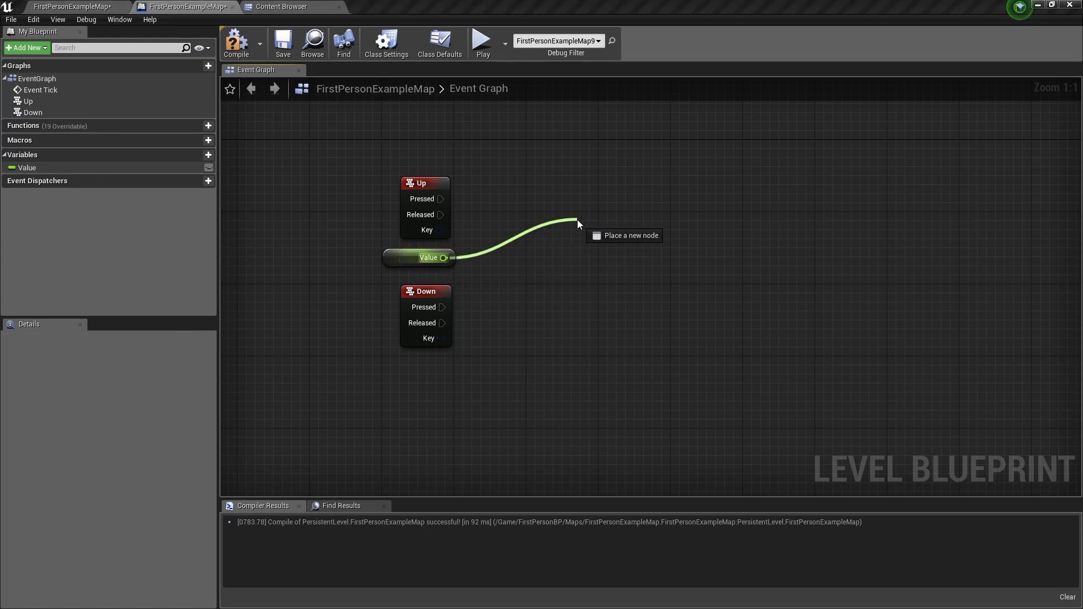
type("inc")
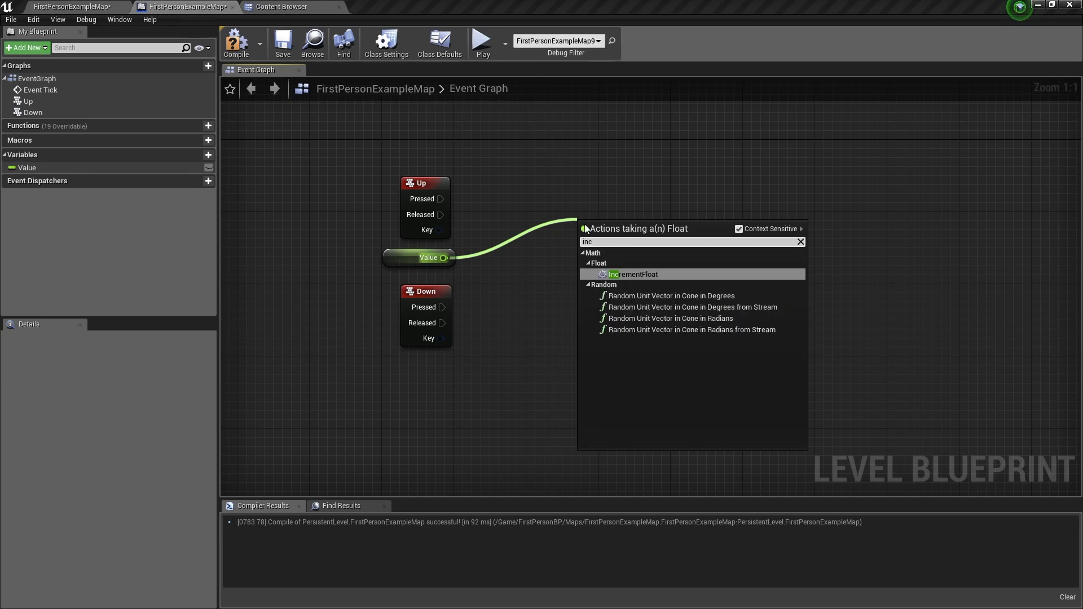
mouse_move(632, 274)
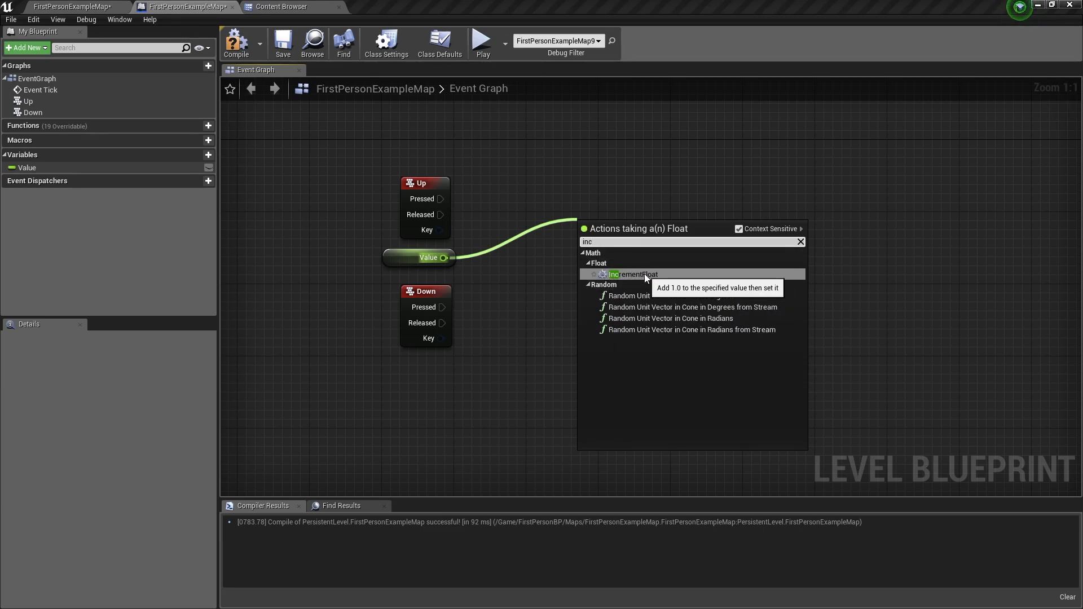
left_click(632, 274)
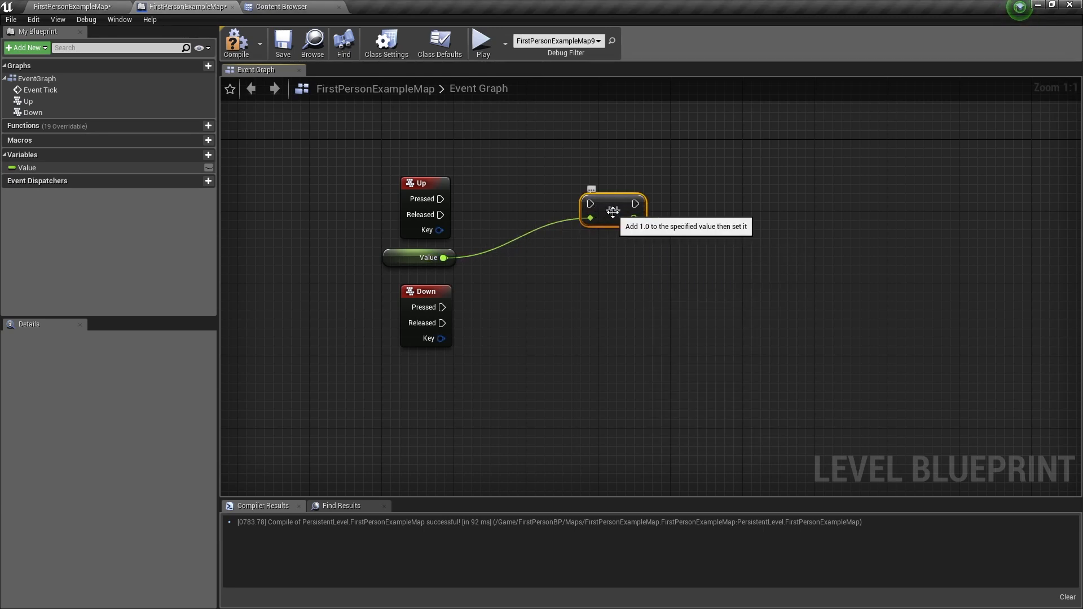
left_click_drag(442, 199, 591, 203)
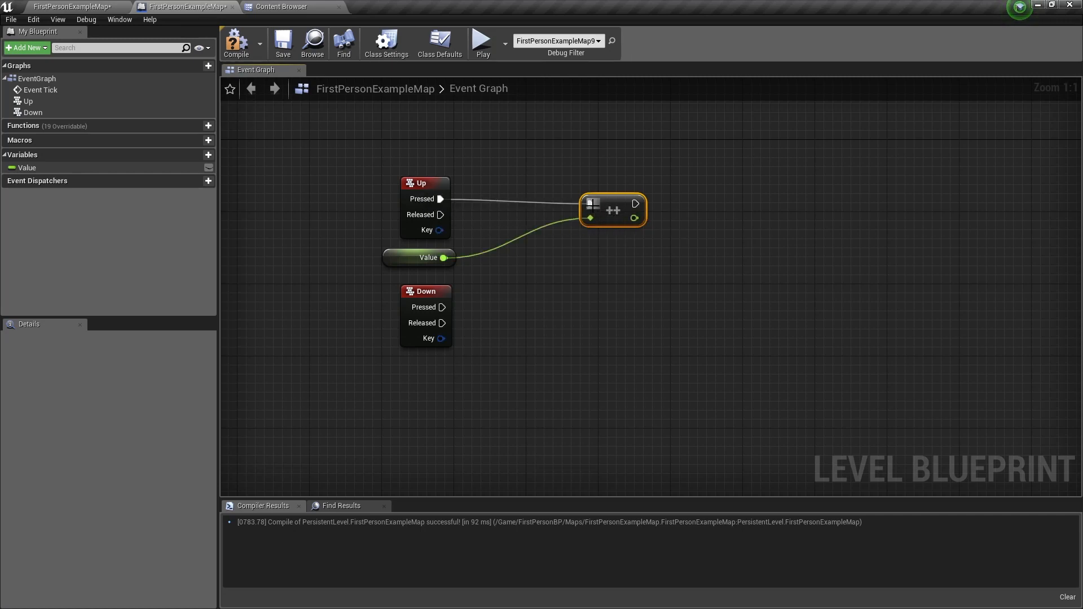
Feed Value into a DecrementFloat node driven by Down Pressed
left_click_drag(448, 257, 549, 326)
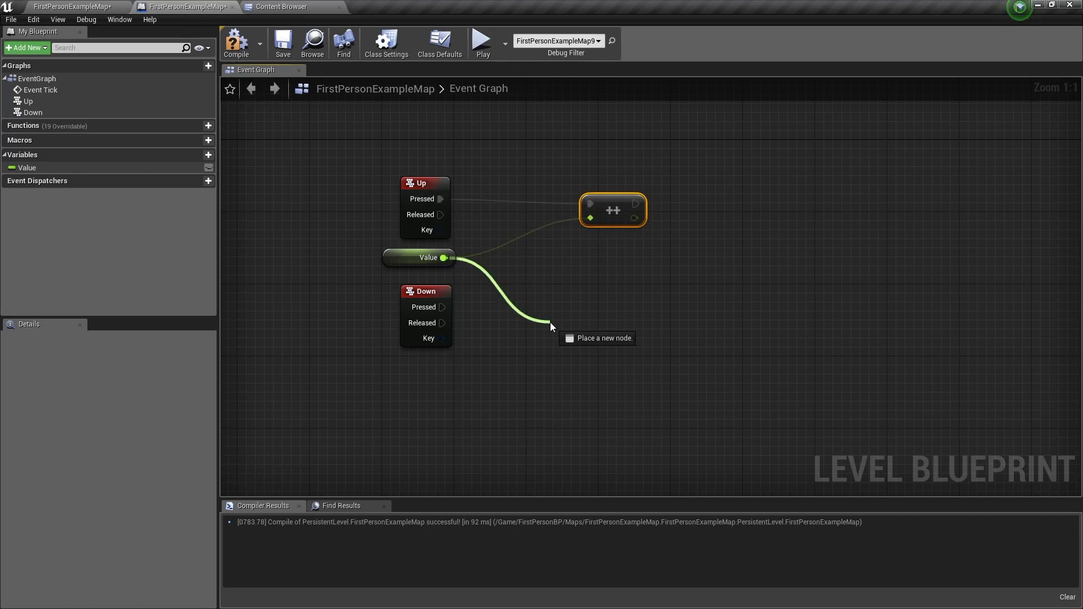
left_click(552, 326)
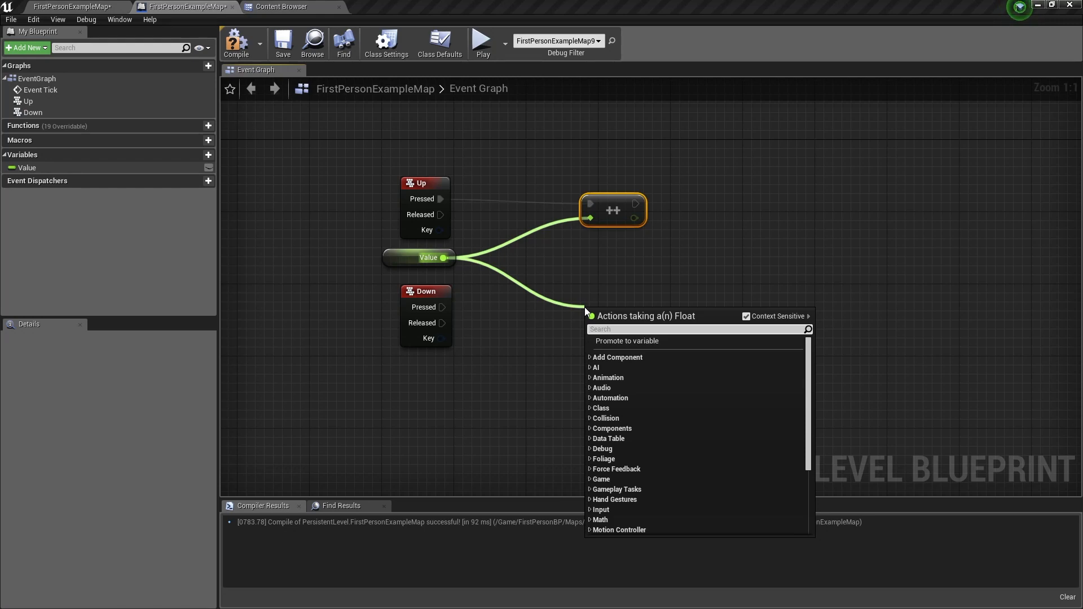
type("dec")
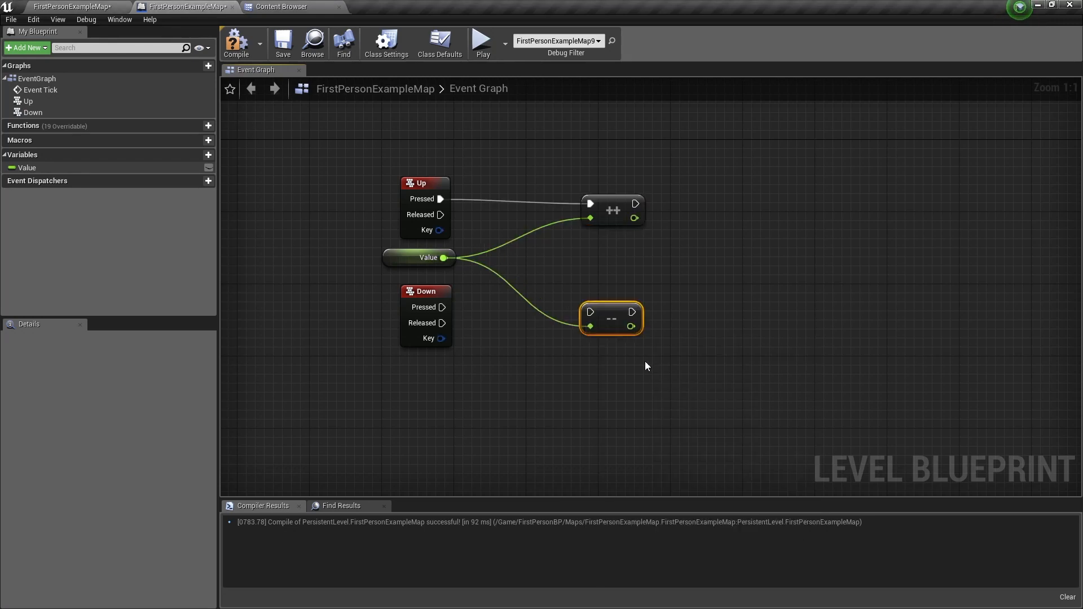
left_click_drag(441, 307, 589, 311)
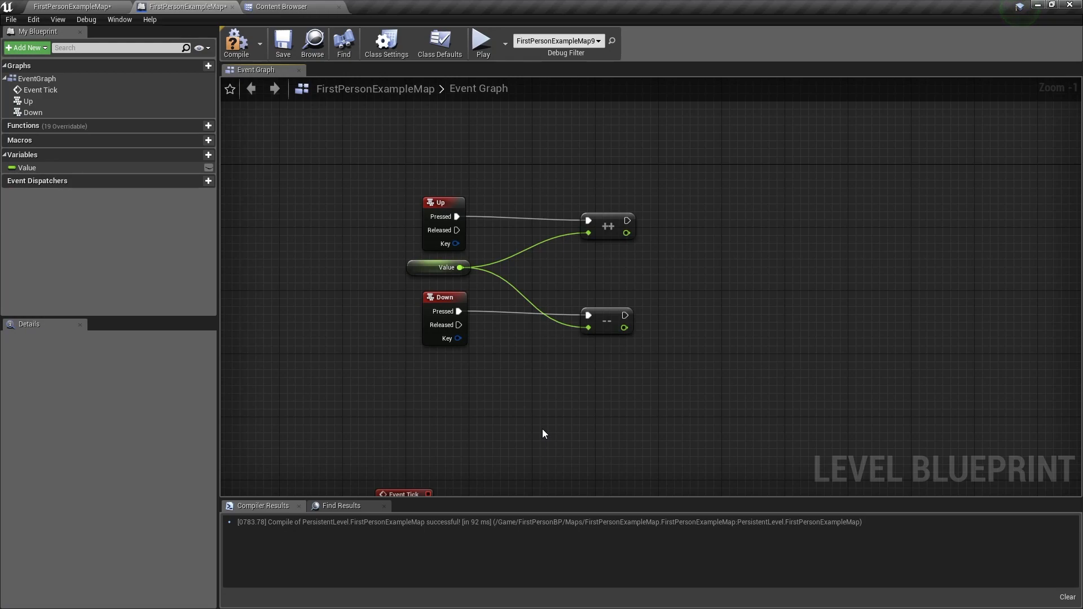
mouse_move(540, 434)
type("set scal")
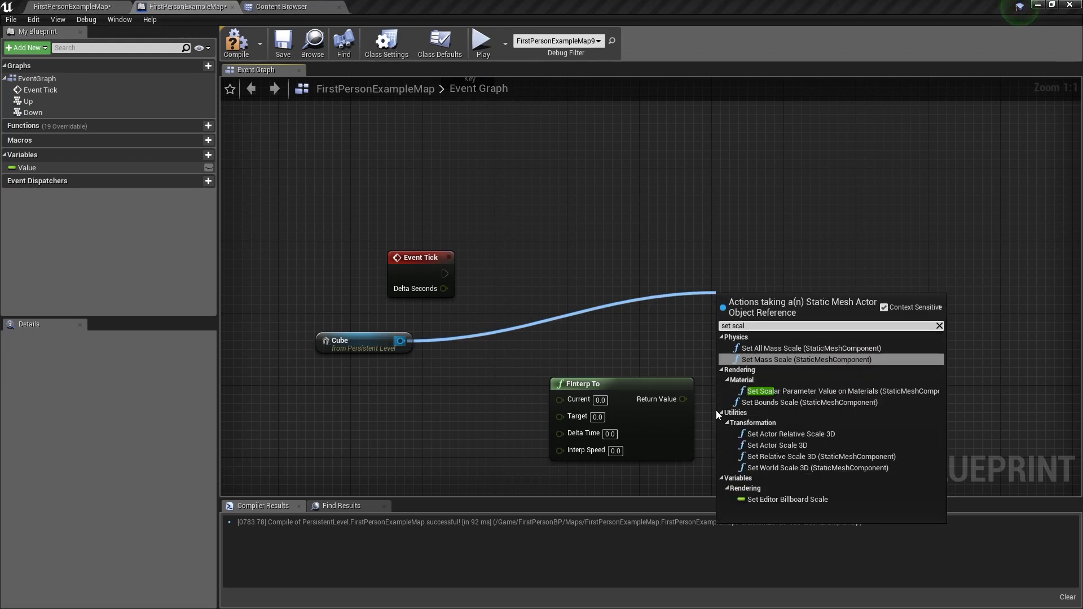
mouse_move(775, 445)
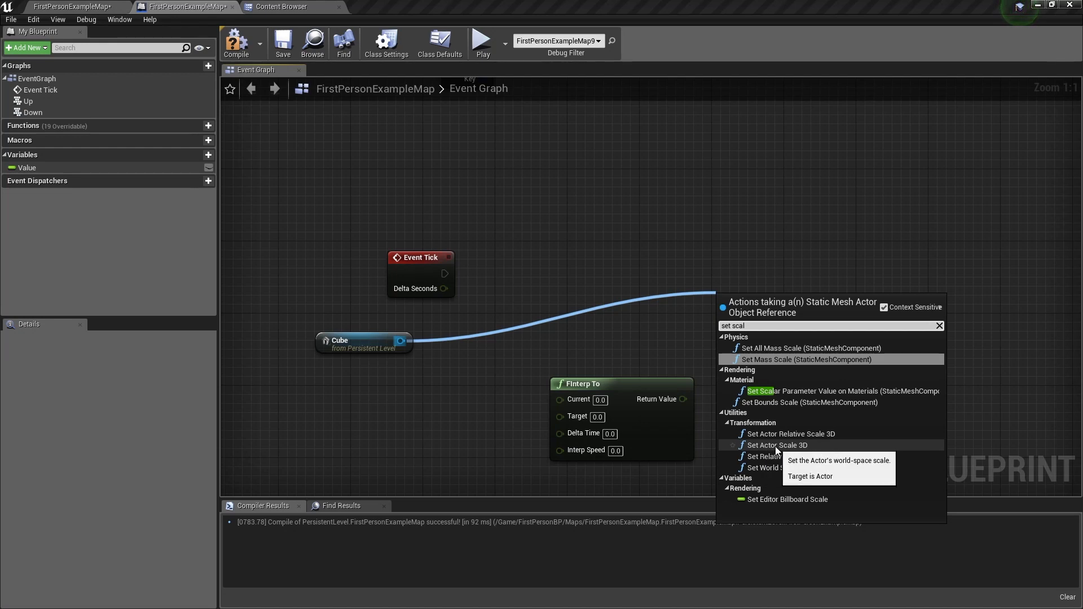
Add Set Actor Scale 3D for the Cube, wire a Value getter into New Scale 3D, and start play
left_click(776, 445)
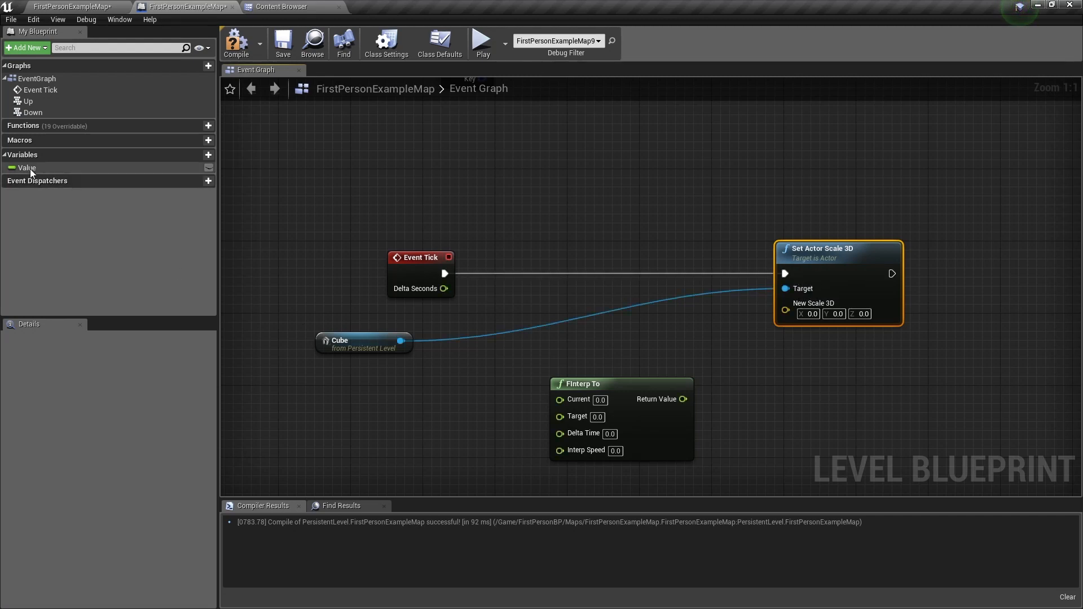
left_click(27, 168)
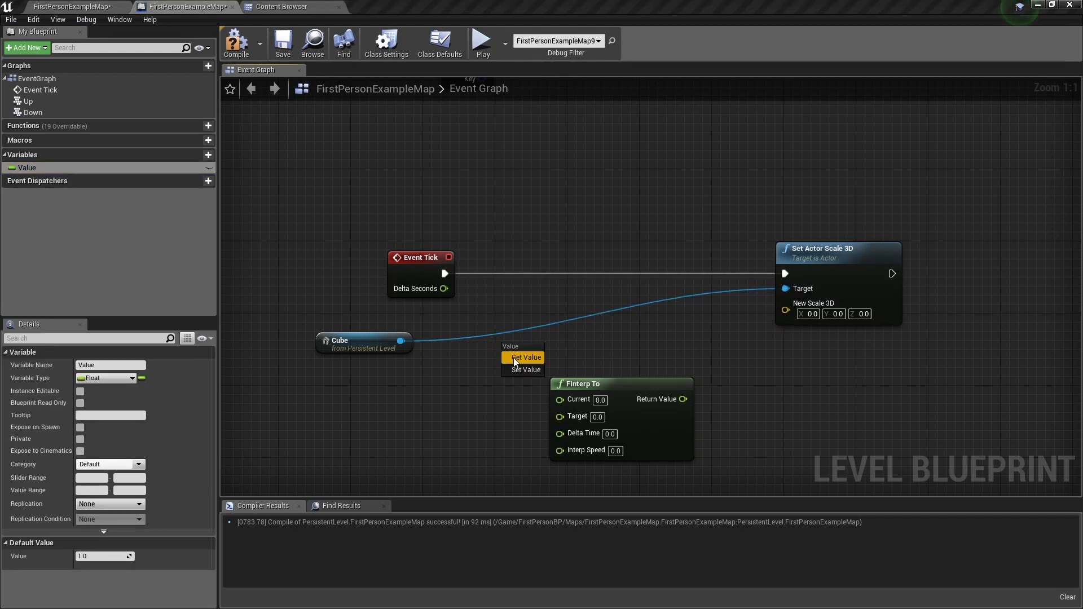
left_click(525, 357)
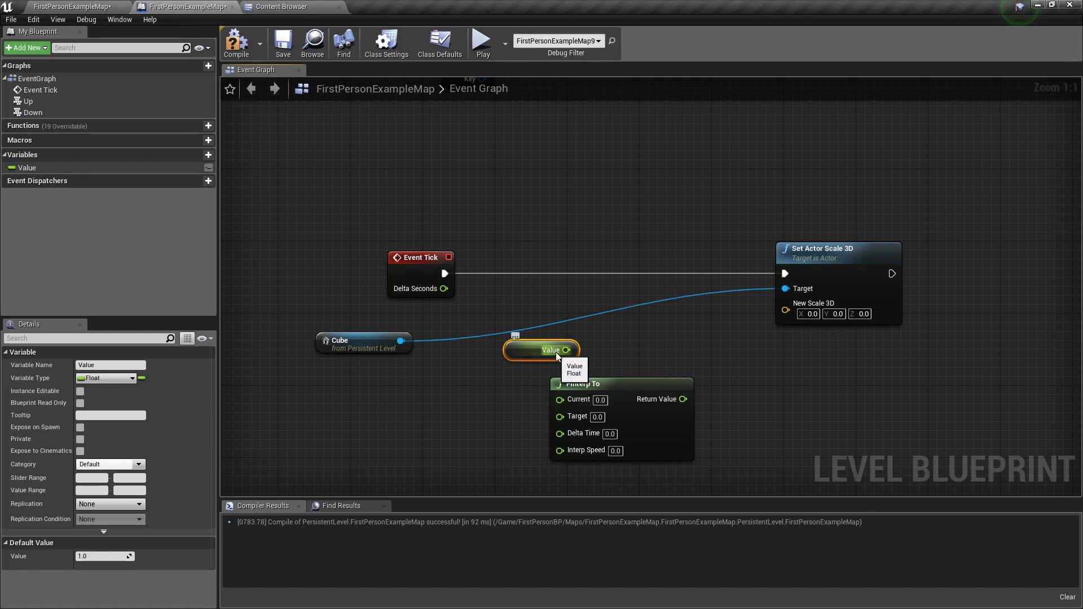
left_click_drag(567, 350, 786, 312)
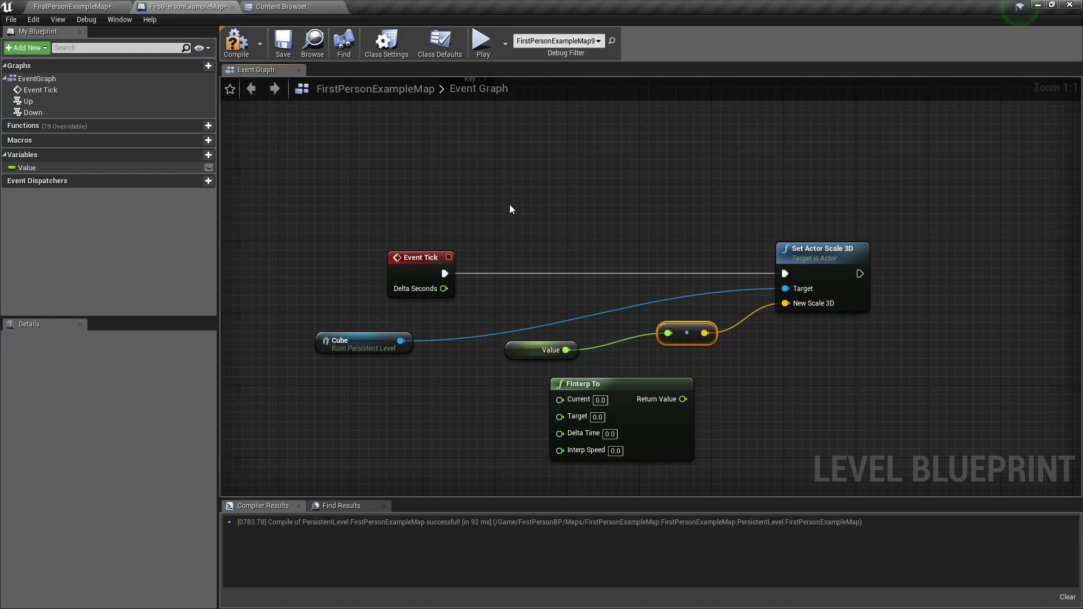
left_click(282, 42)
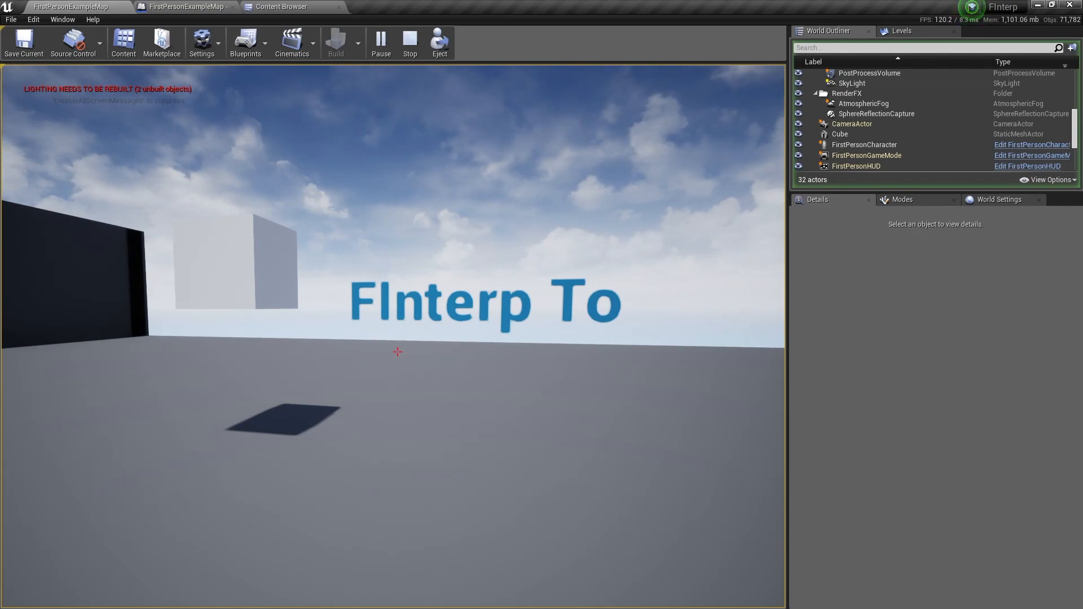
Stop the play session after seeing the cube sized by Value
left_click(408, 43)
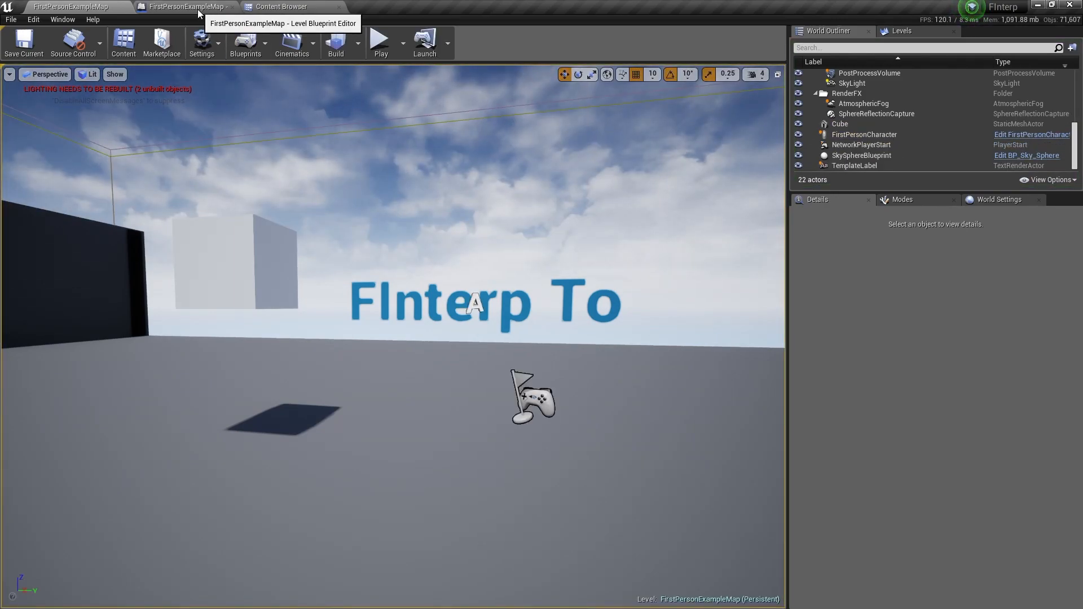
Add a Get Actor Scale 3D node from the Cube pin and position it beside the Cube reference
left_click(183, 7)
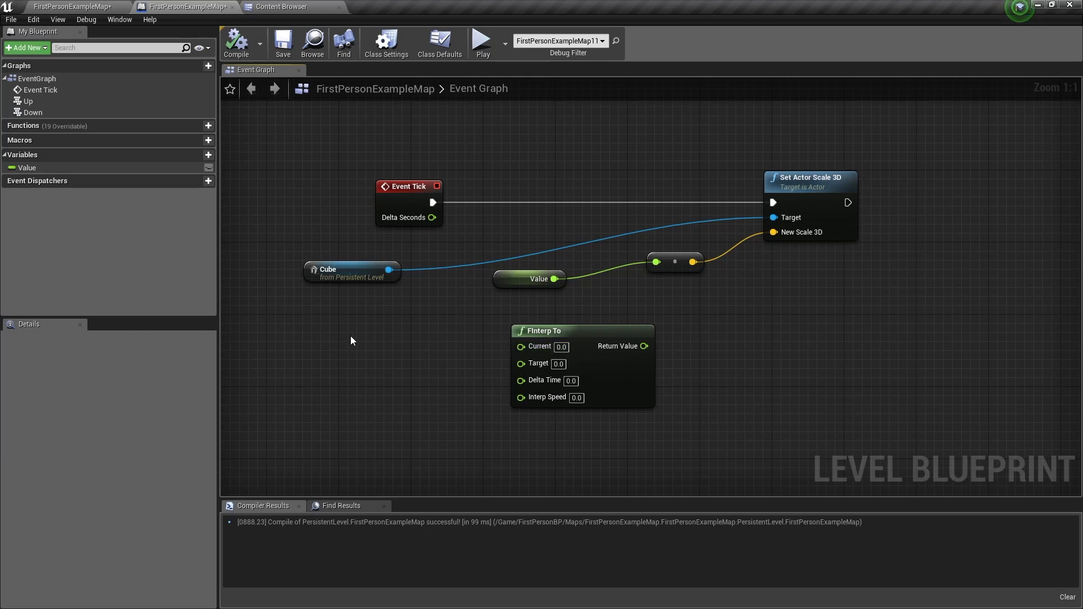
mouse_move(368, 268)
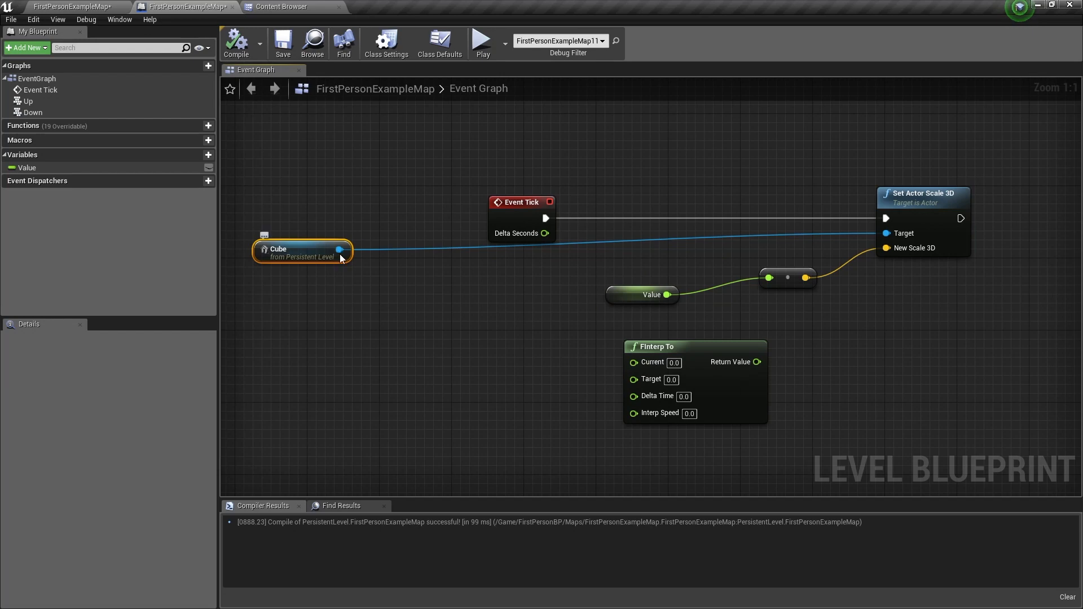
left_click_drag(339, 249, 456, 352)
type("get scal")
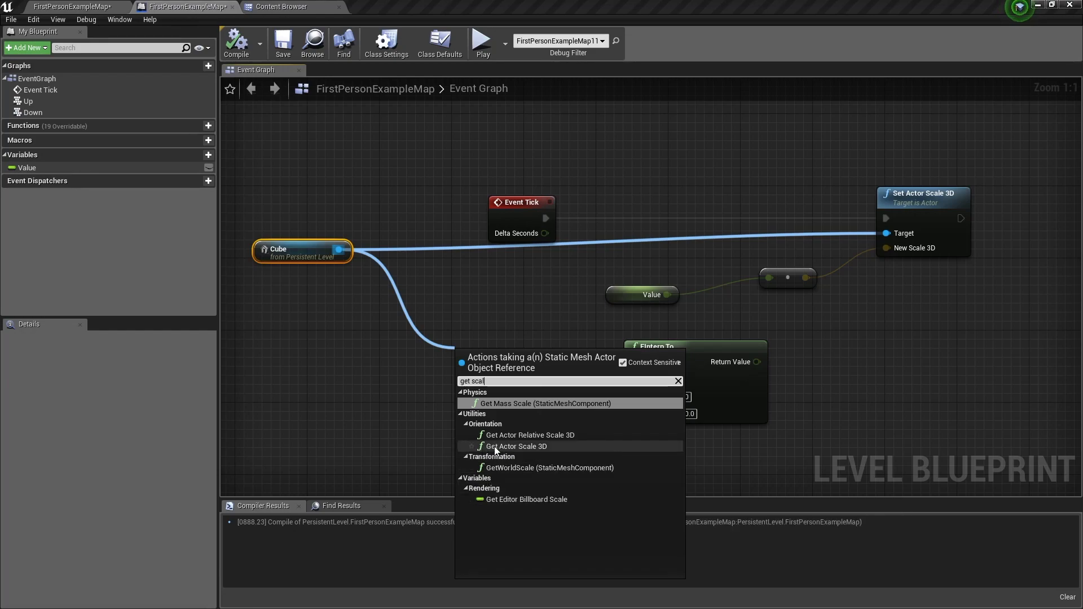
left_click(516, 447)
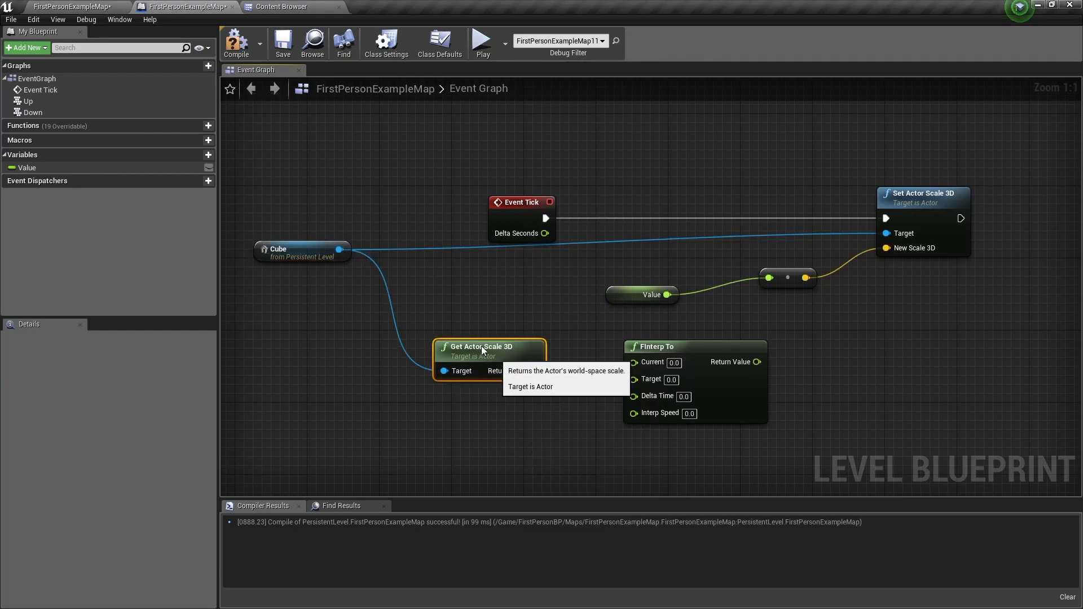
left_click_drag(488, 350, 445, 322)
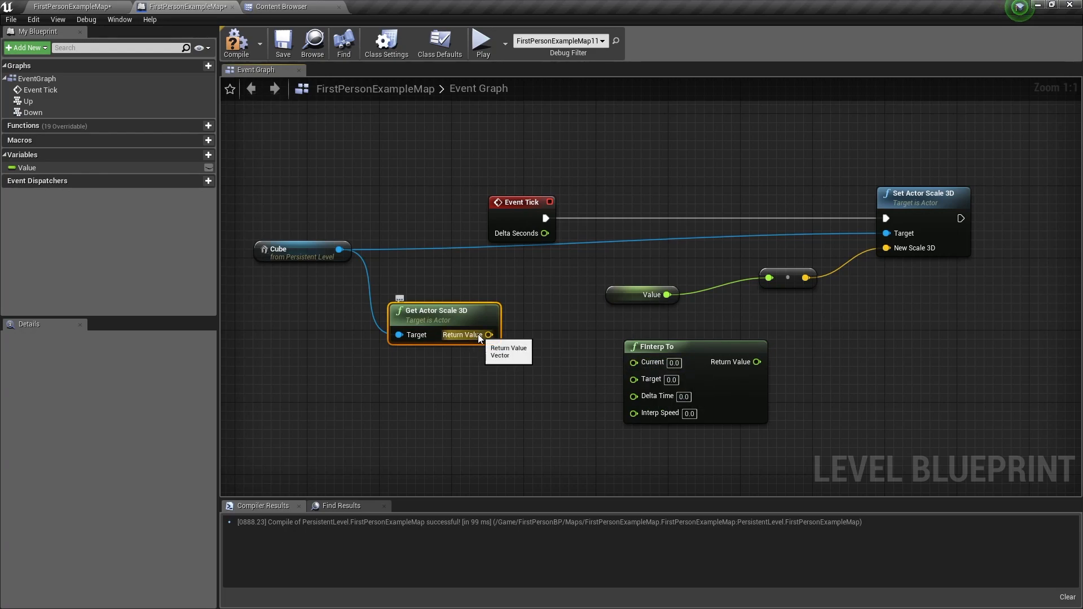
left_click_drag(488, 335, 633, 362)
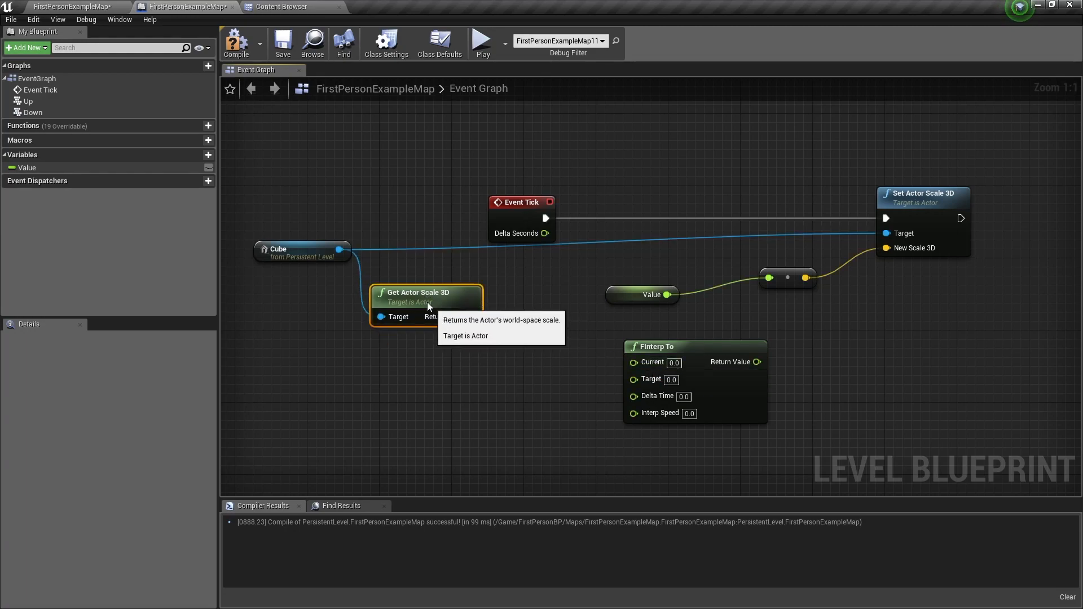
mouse_move(441, 365)
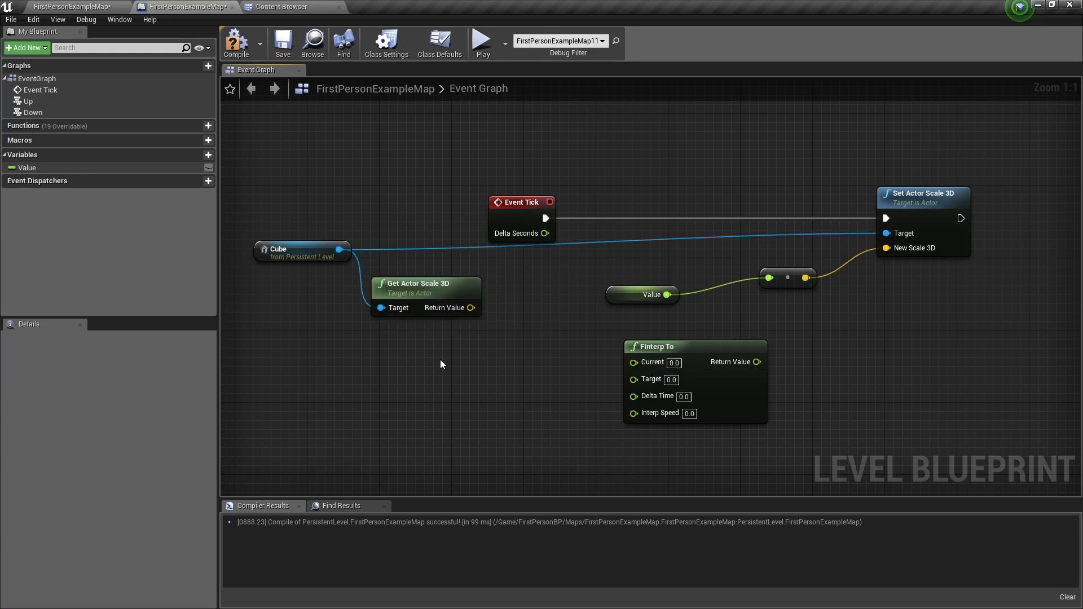
mouse_move(860, 201)
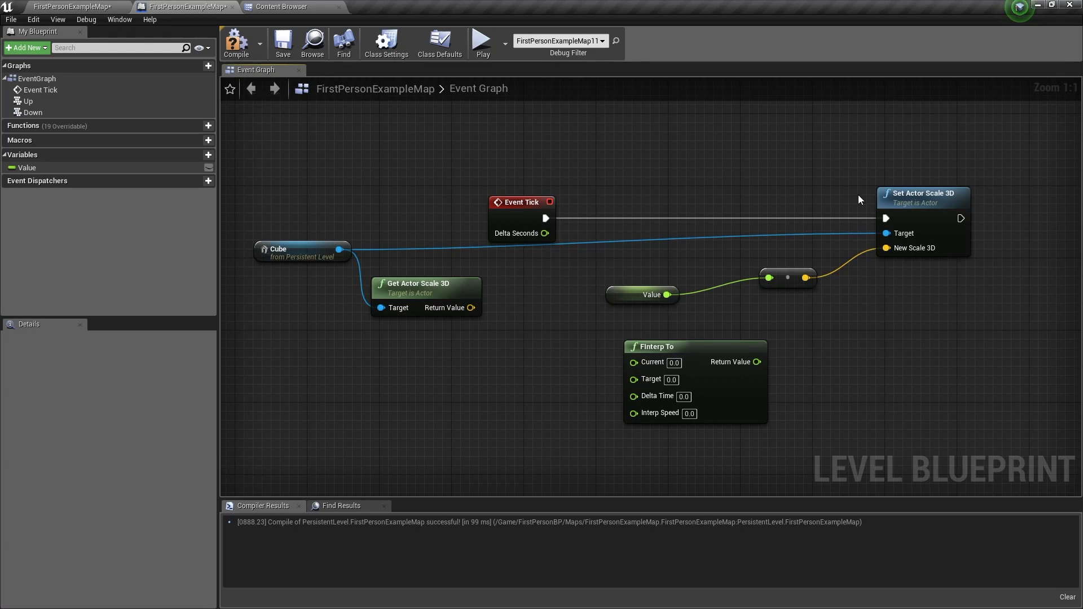
mouse_move(539, 307)
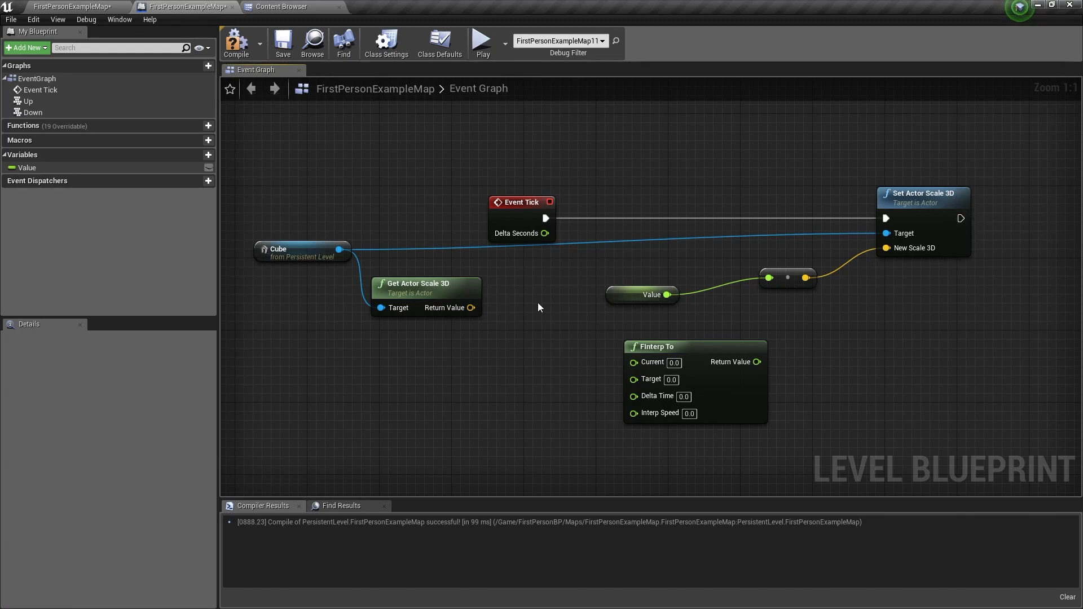
mouse_move(519, 310)
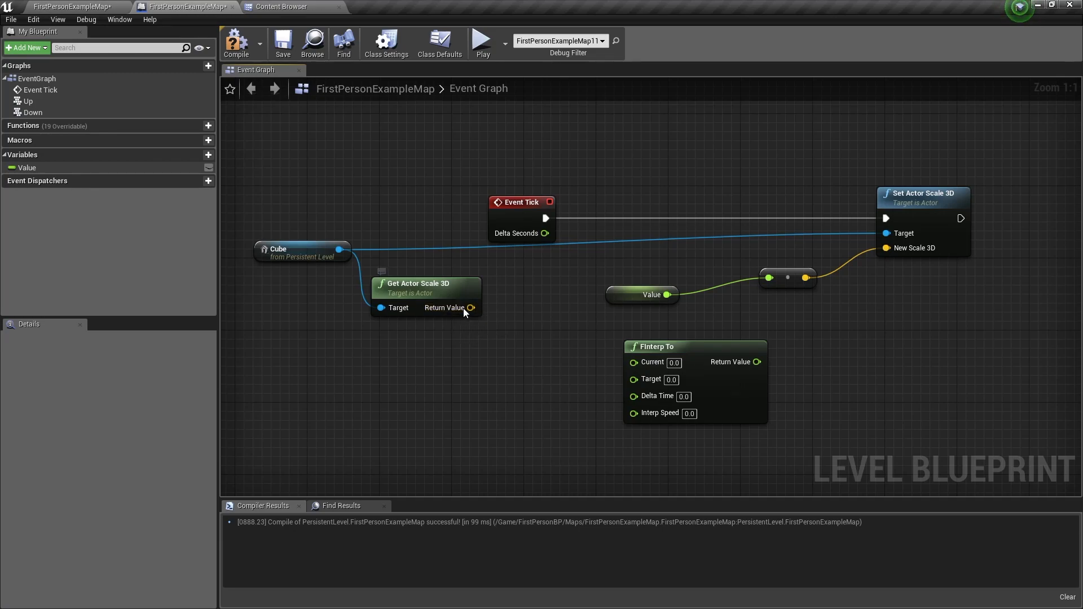
Split the scale pin, wire X to Current, Value to Target, Delta Seconds to Delta Time, Interp Speed 1
right_click(470, 306)
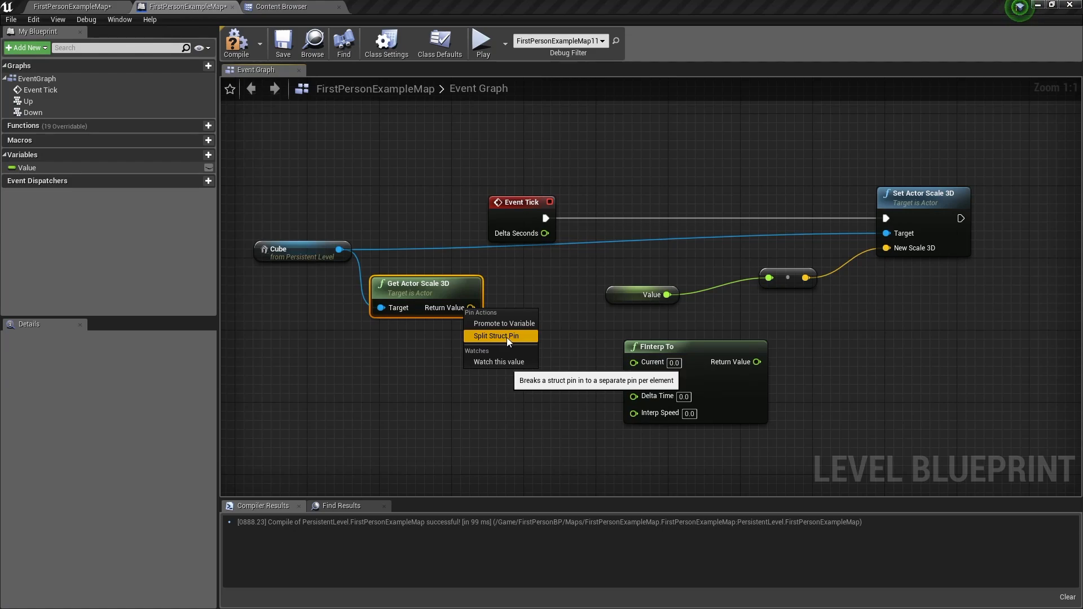
left_click(496, 336)
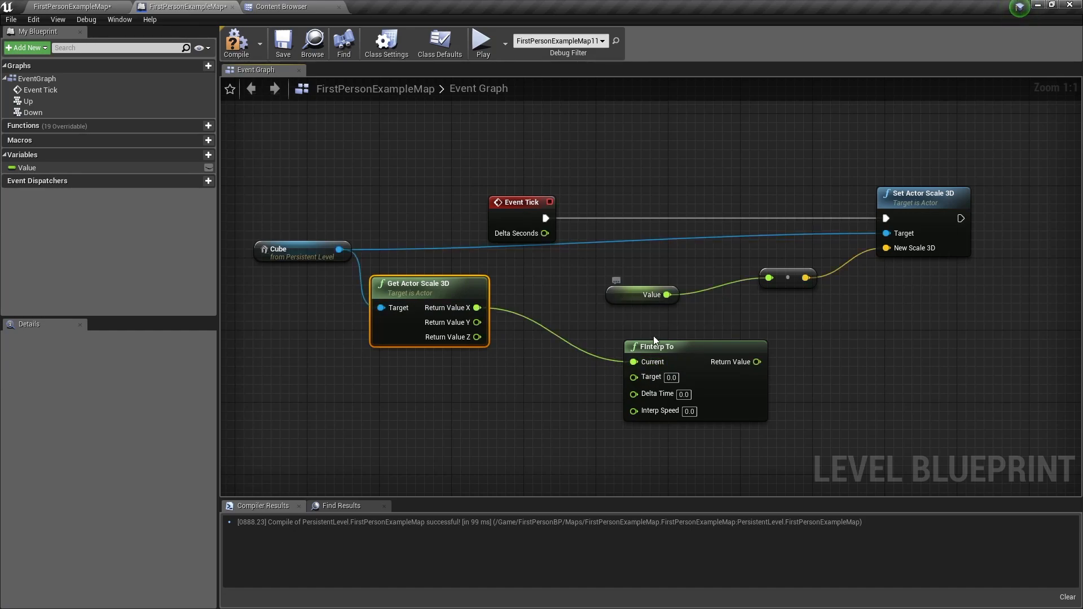
left_click(443, 358)
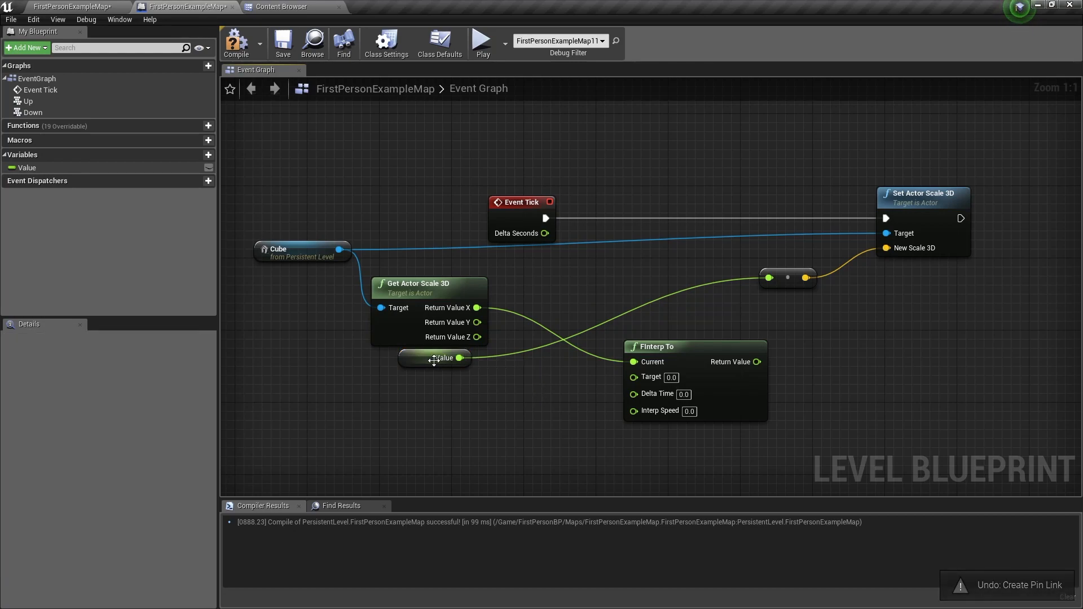
left_click_drag(460, 358, 633, 377)
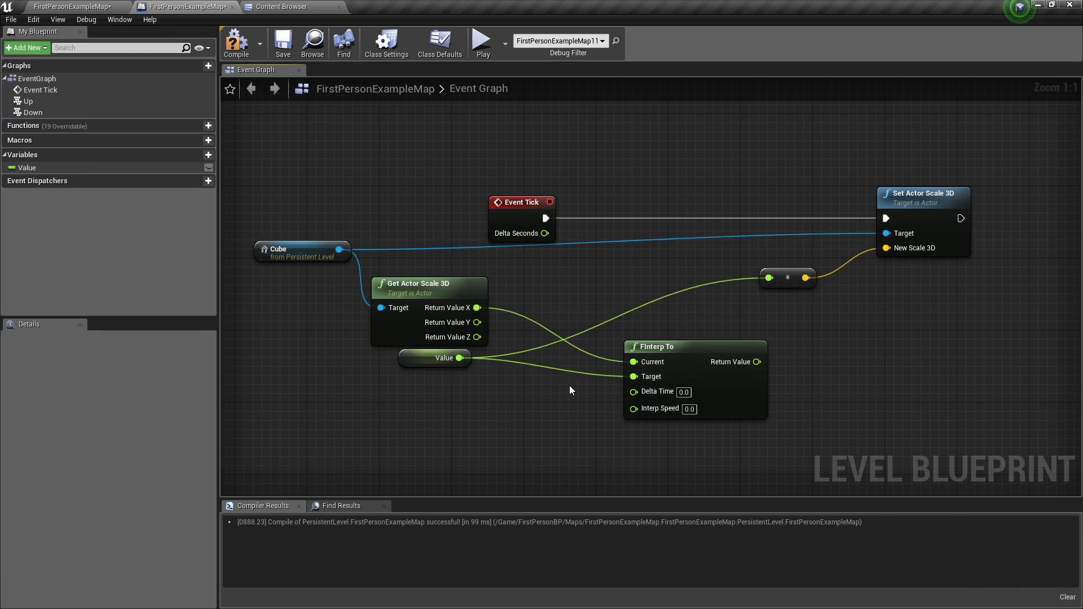
mouse_move(545, 232)
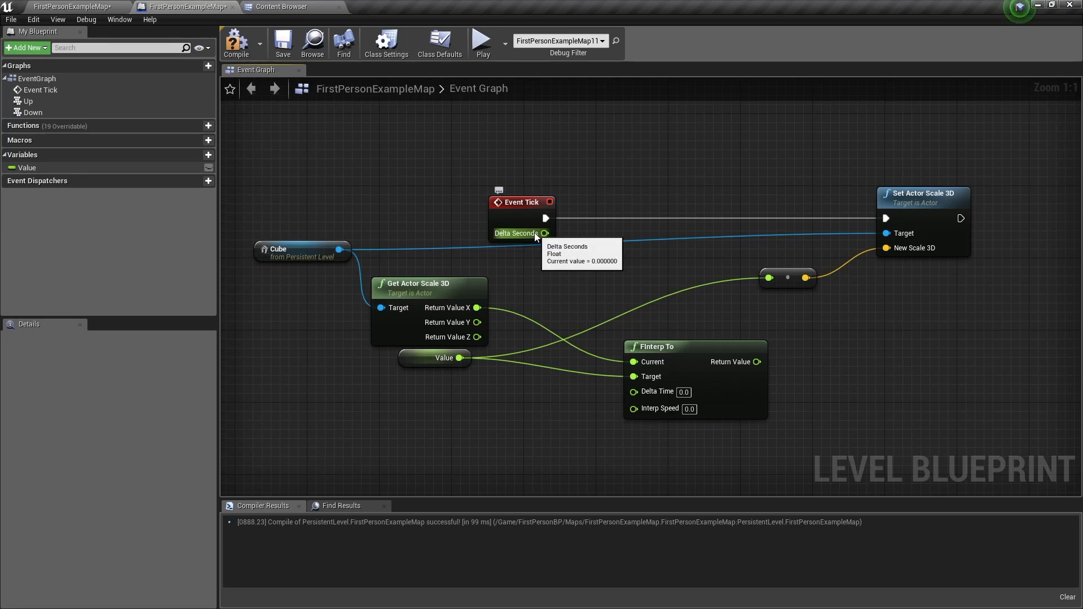
left_click_drag(545, 232, 633, 392)
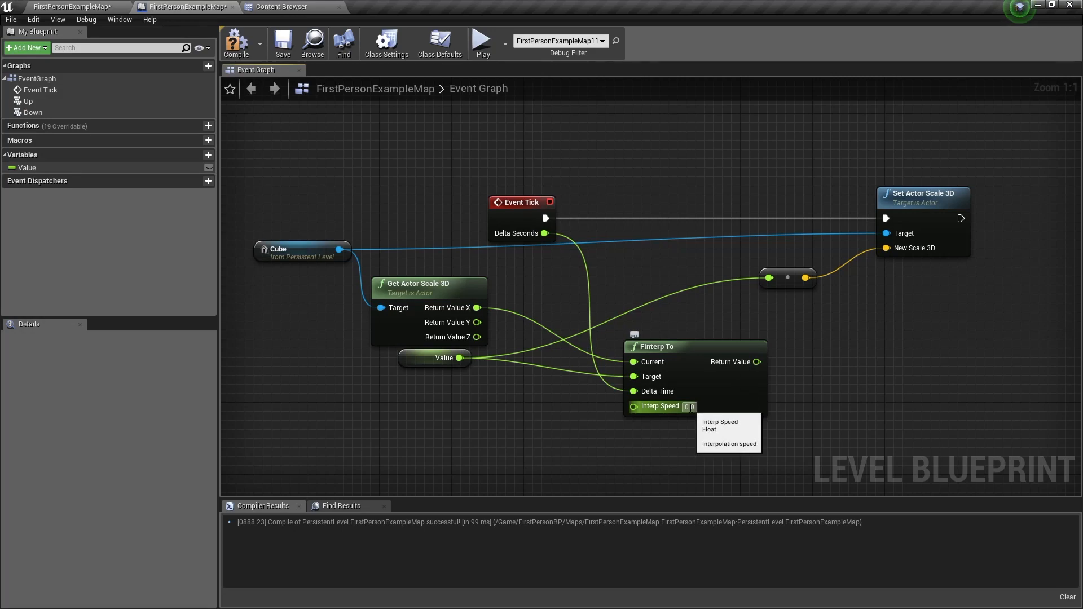
type("1")
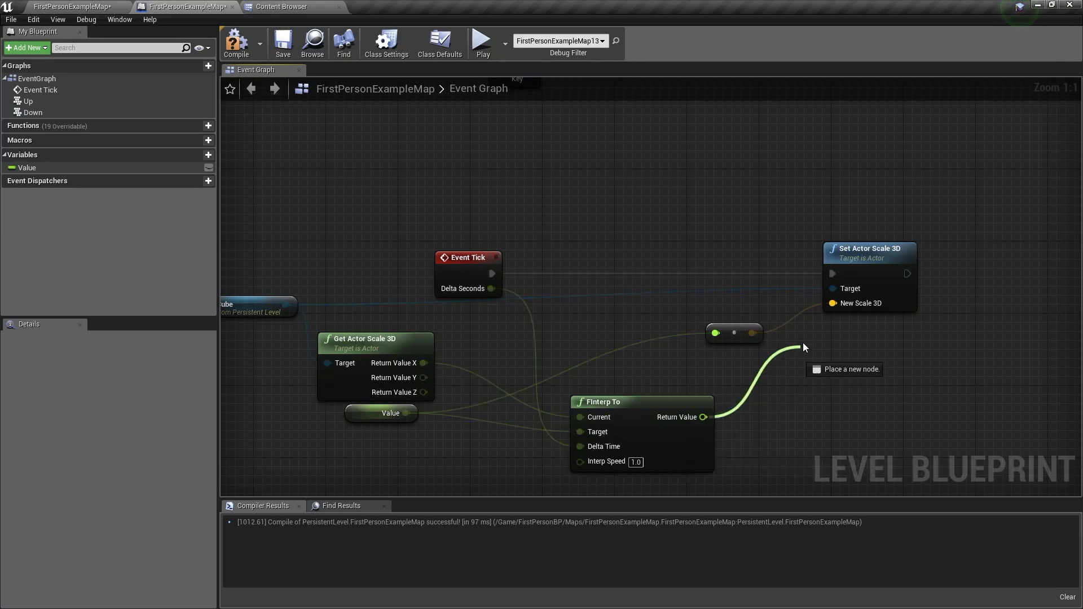
mouse_move(715, 335)
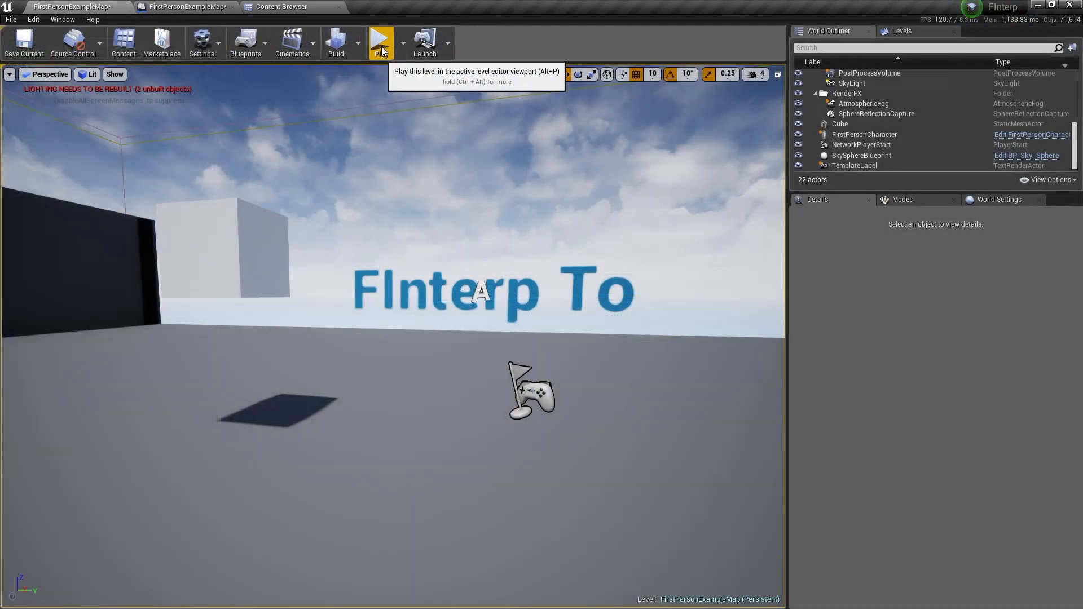
Play-test the interpolated cube scaling, check the blueprint wiring, and return to the level viewport
left_click(381, 41)
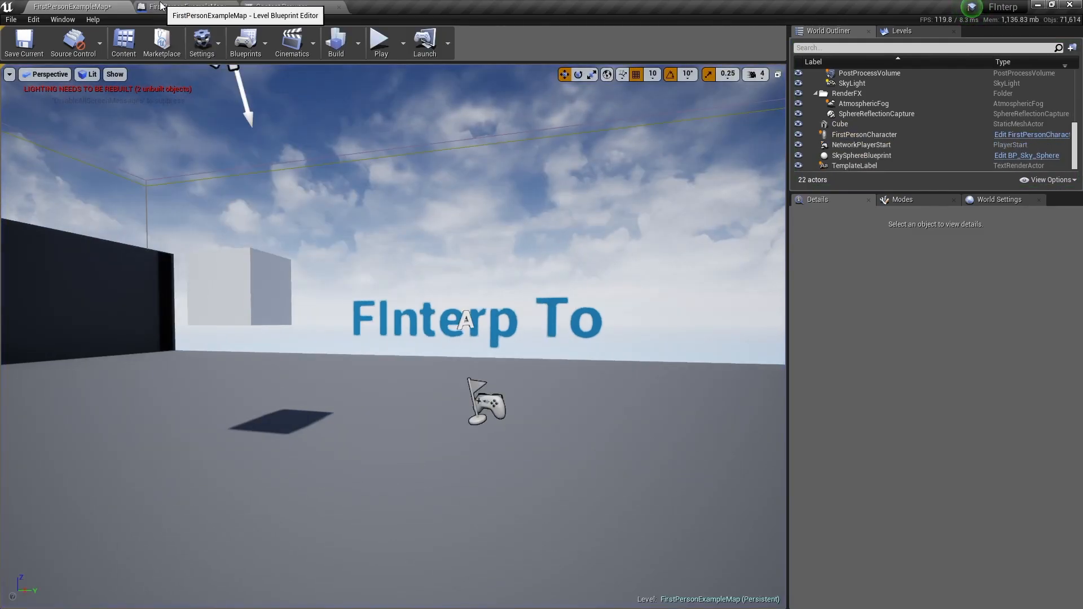
left_click(183, 7)
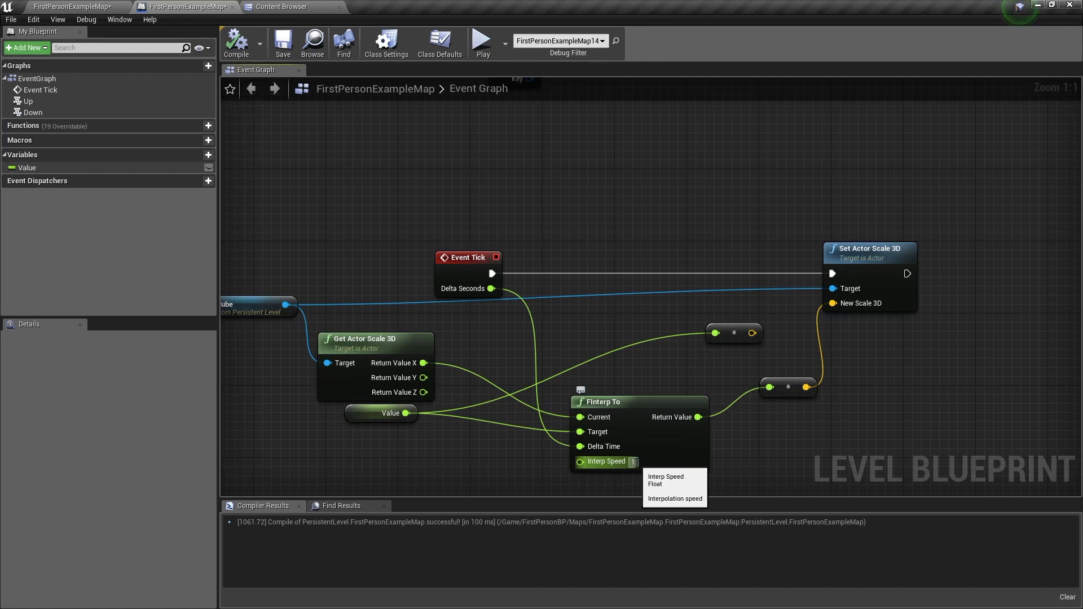
left_click(75, 7)
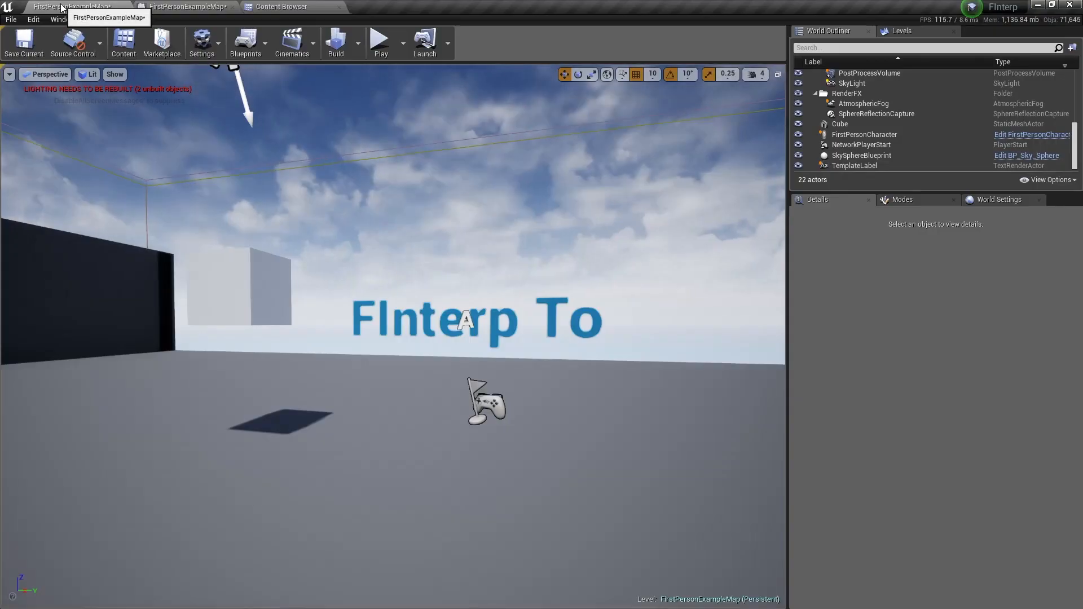
Play-test the level to watch the cube grow smoothly, then stop the session
left_click(380, 43)
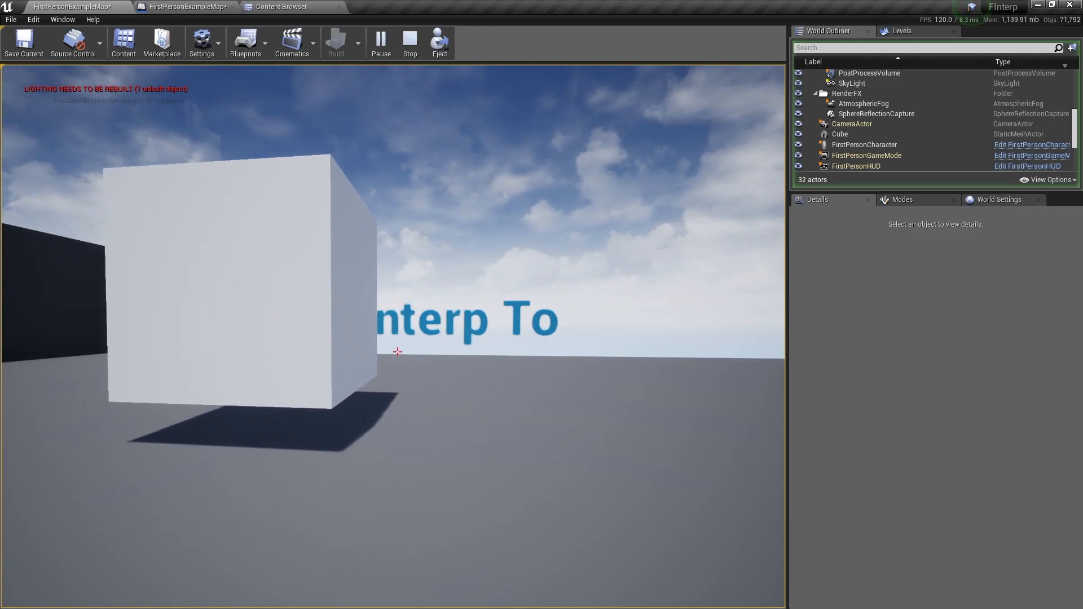
left_click(183, 7)
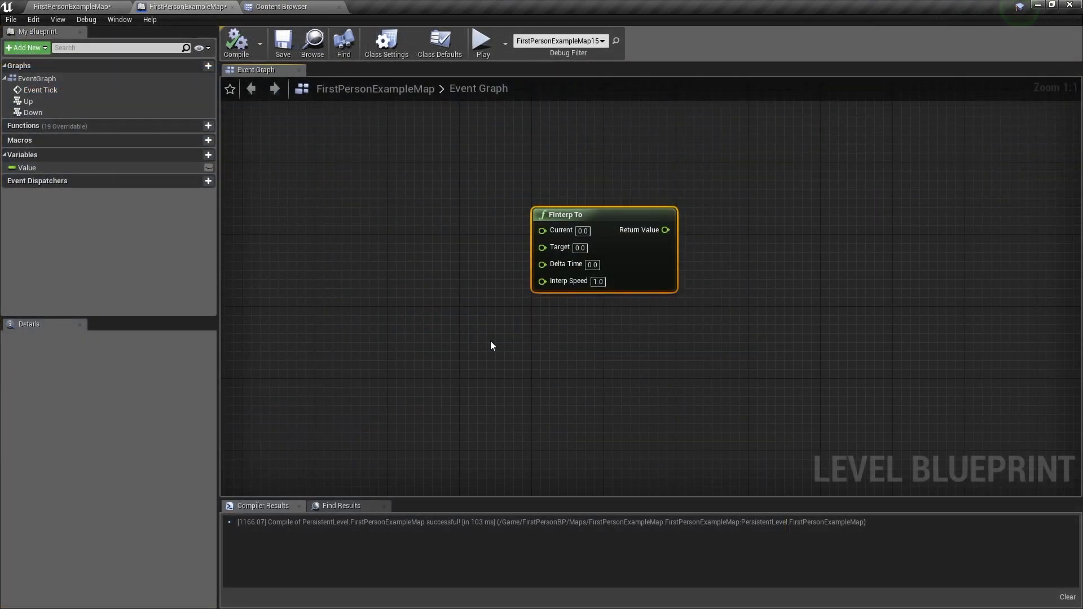